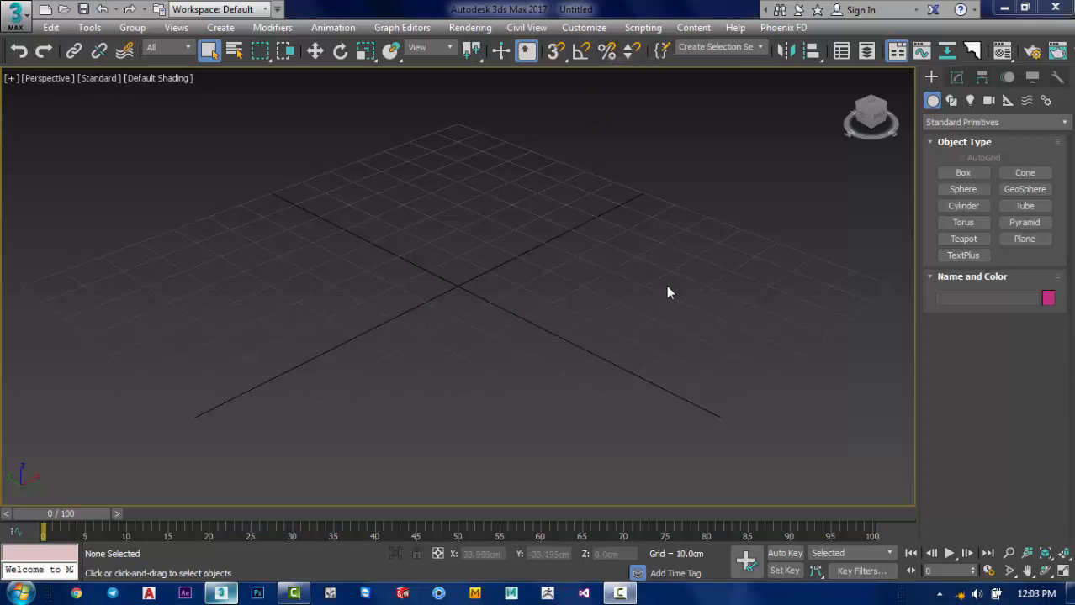
mouse_move(639, 246)
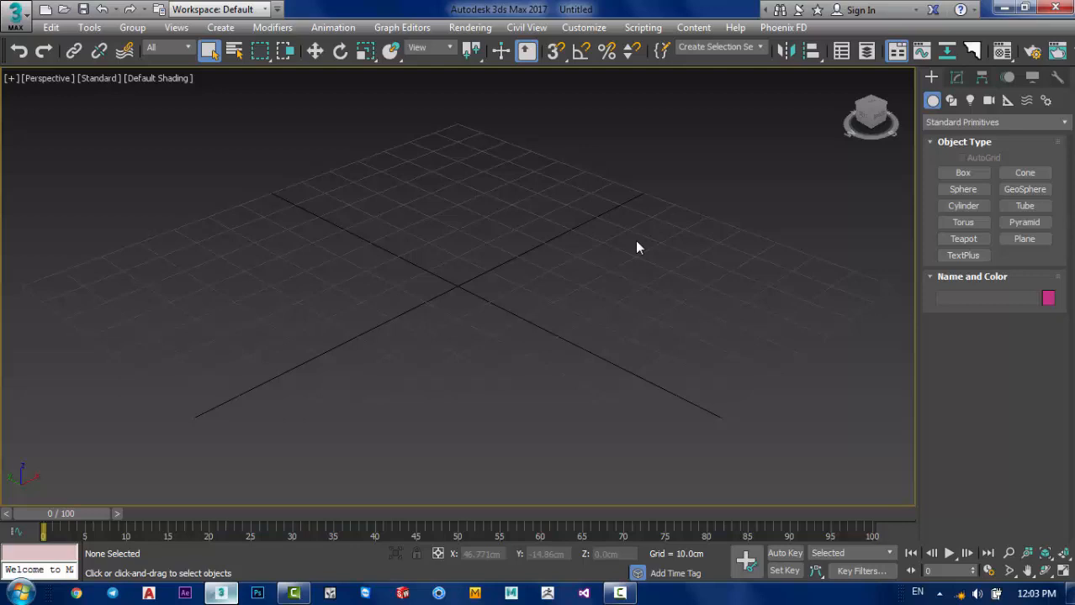
mouse_move(634, 244)
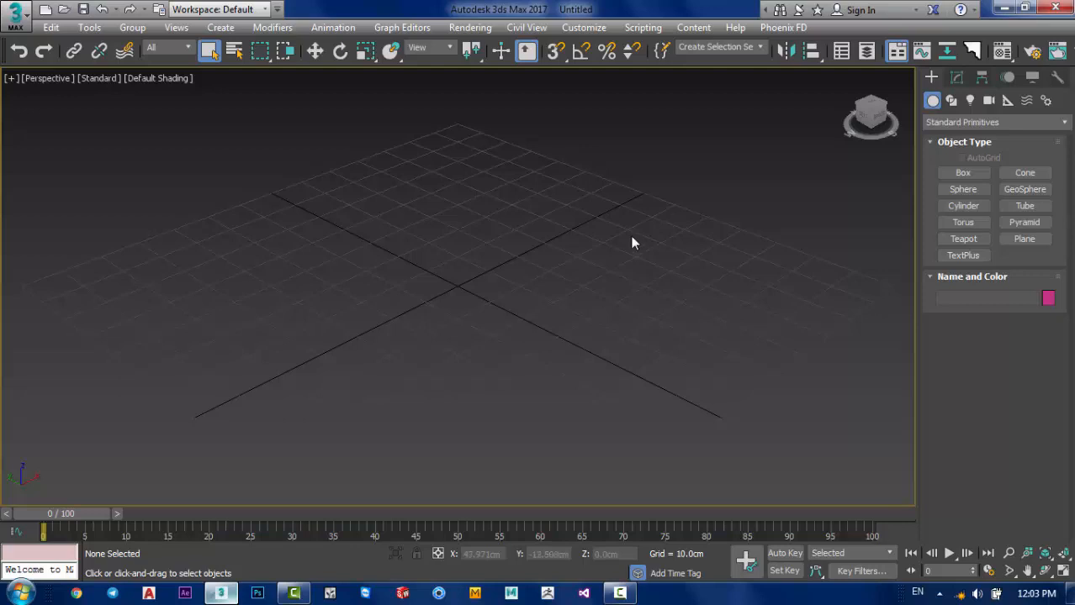
mouse_move(589, 219)
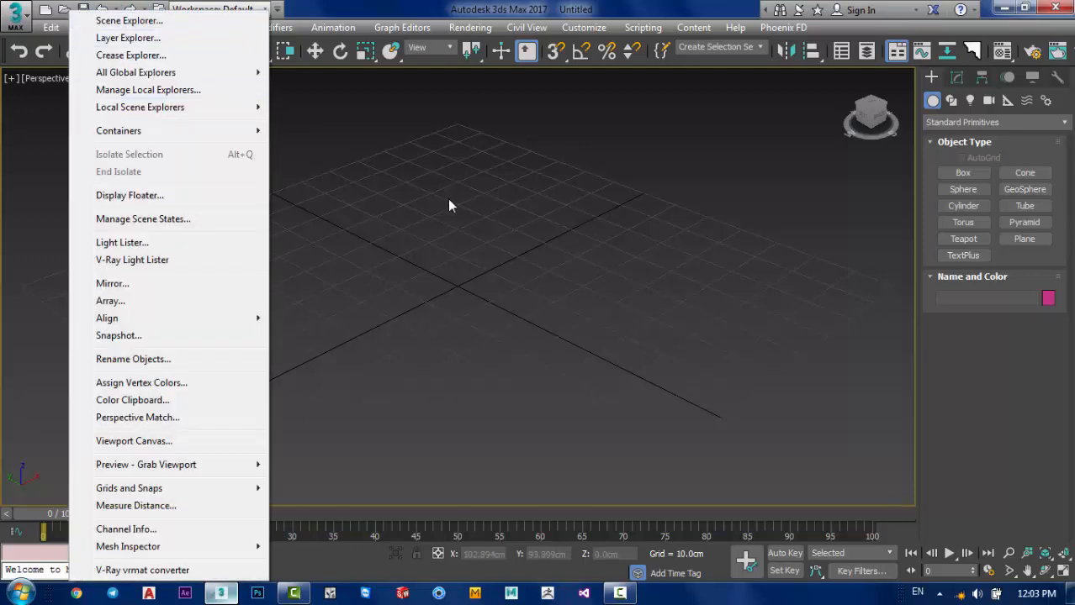
mouse_move(459, 200)
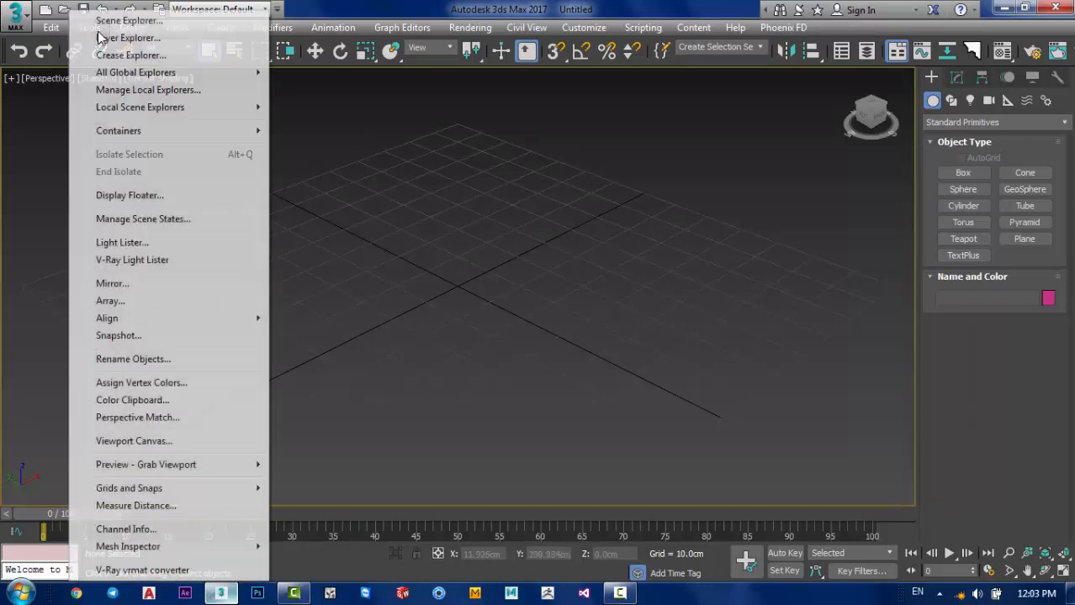
mouse_move(113, 417)
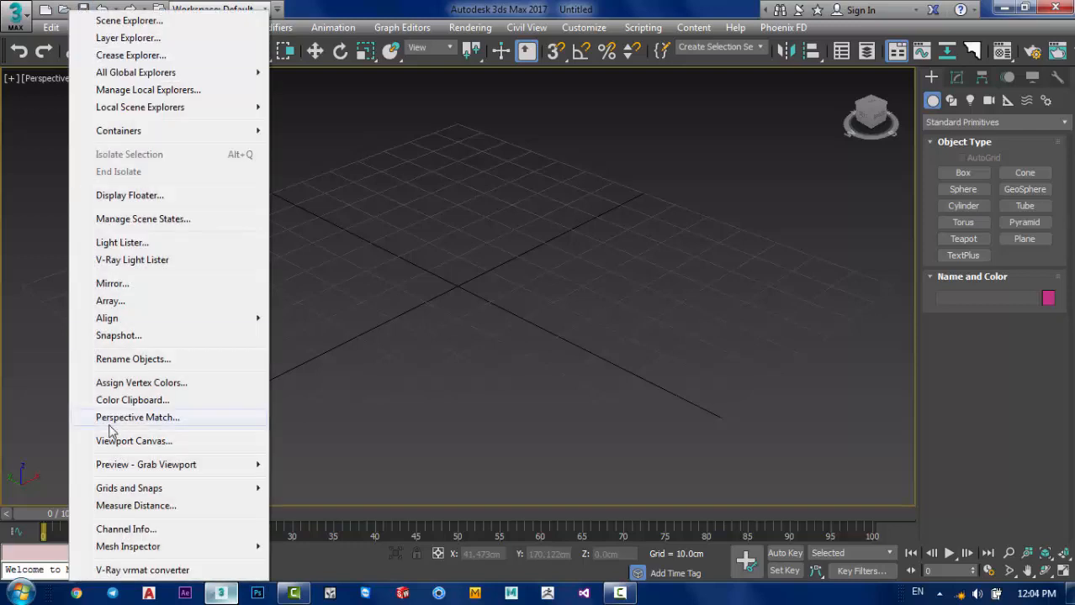
Step: Dismiss the empty-selection array warning and draw a long, flat box on the grid
left_click(110, 300)
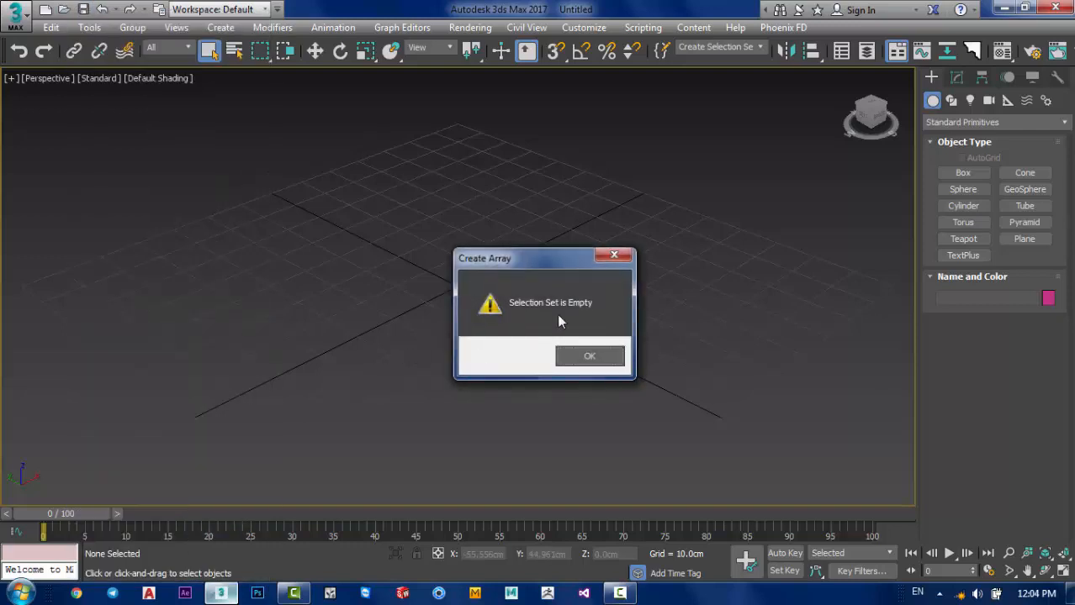
mouse_move(543, 321)
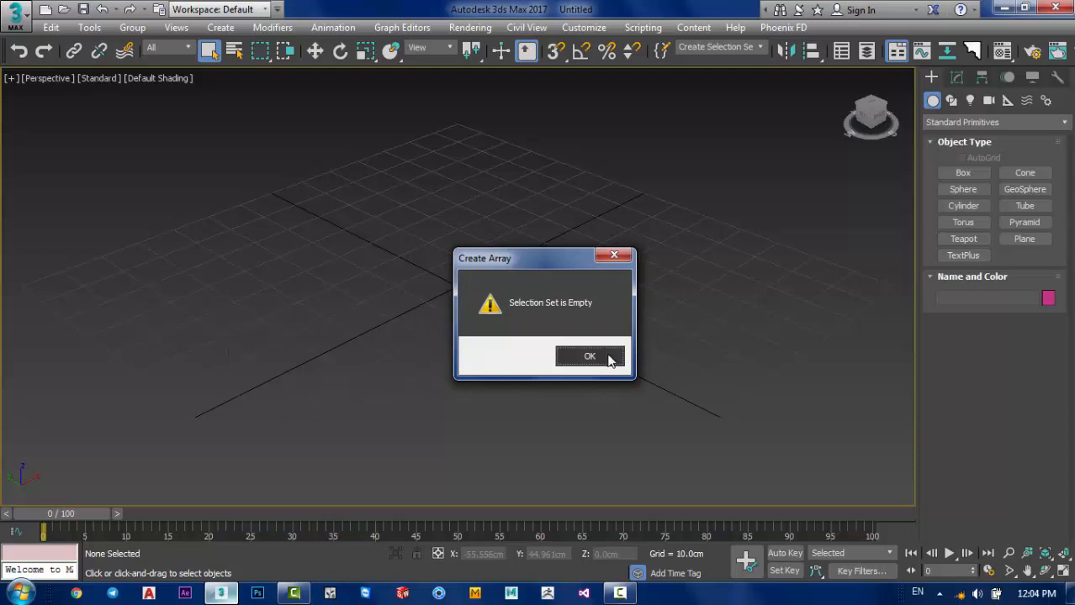
left_click(589, 355)
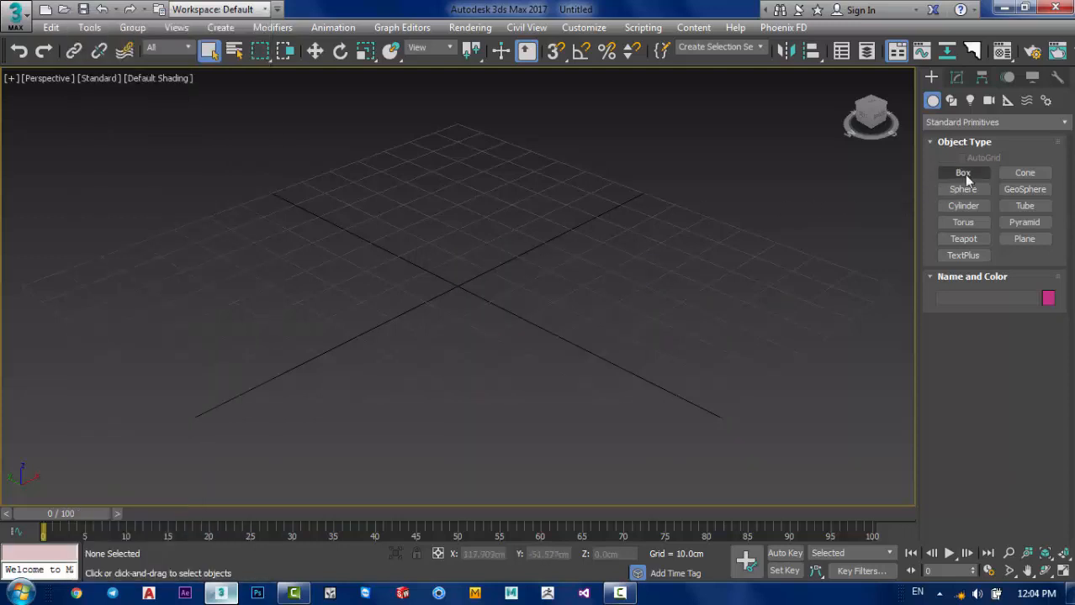
left_click(963, 172)
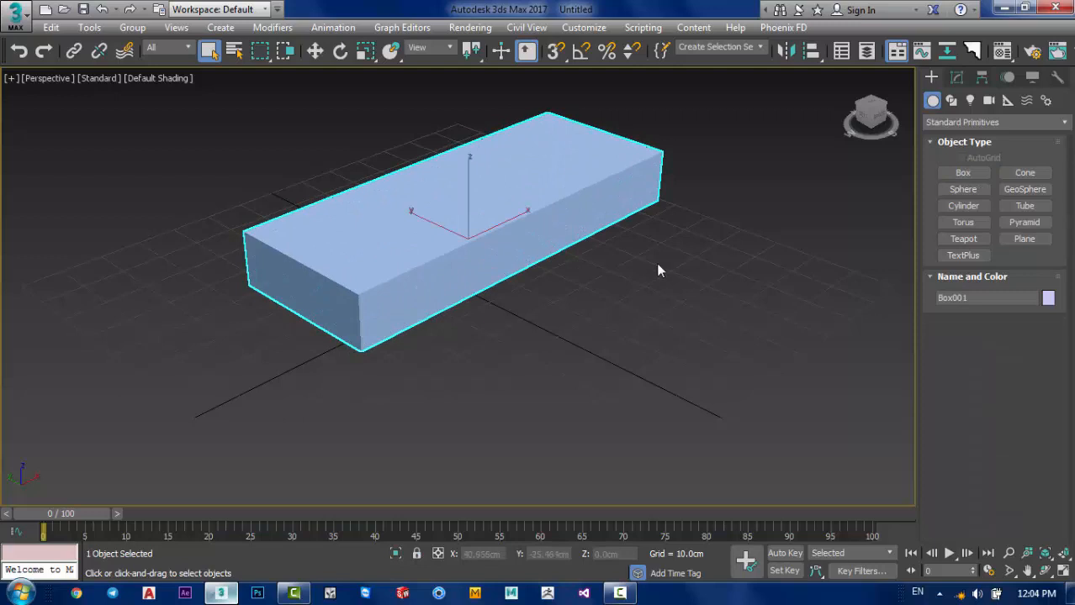
left_click(757, 378)
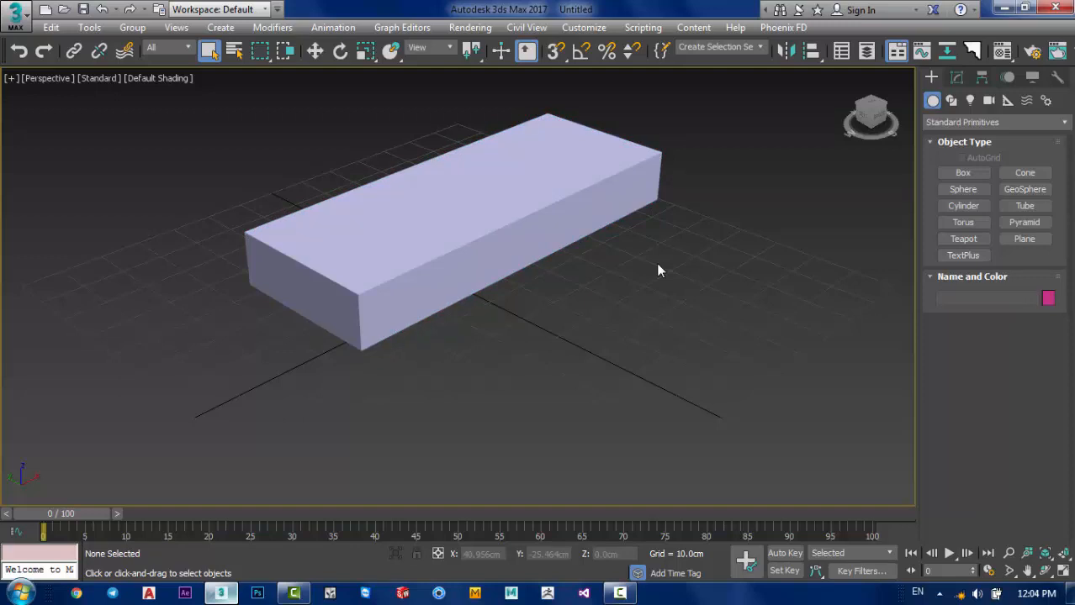
mouse_move(702, 205)
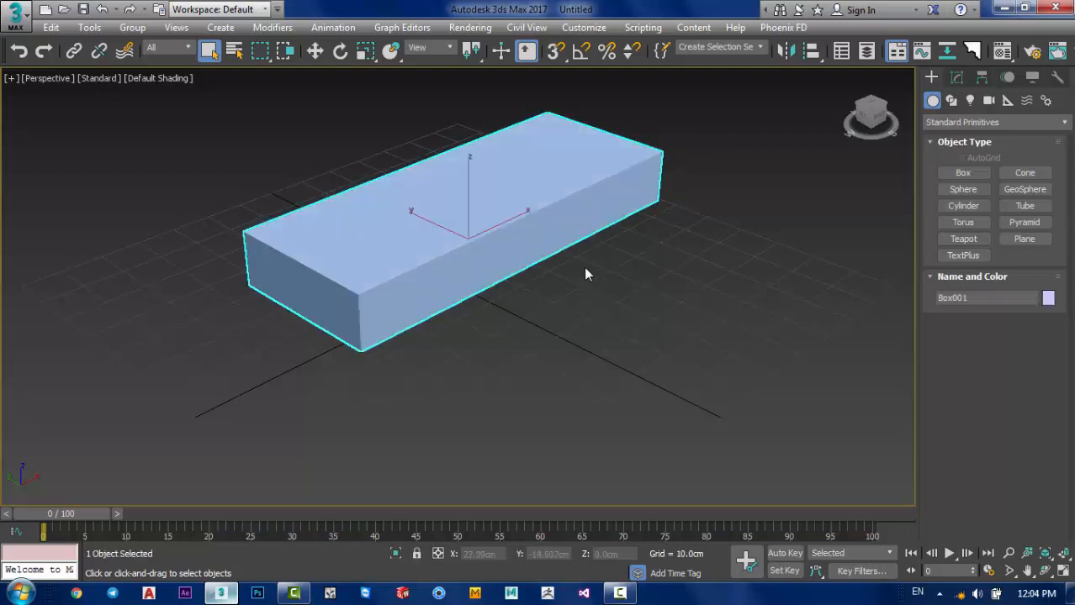
mouse_move(500, 327)
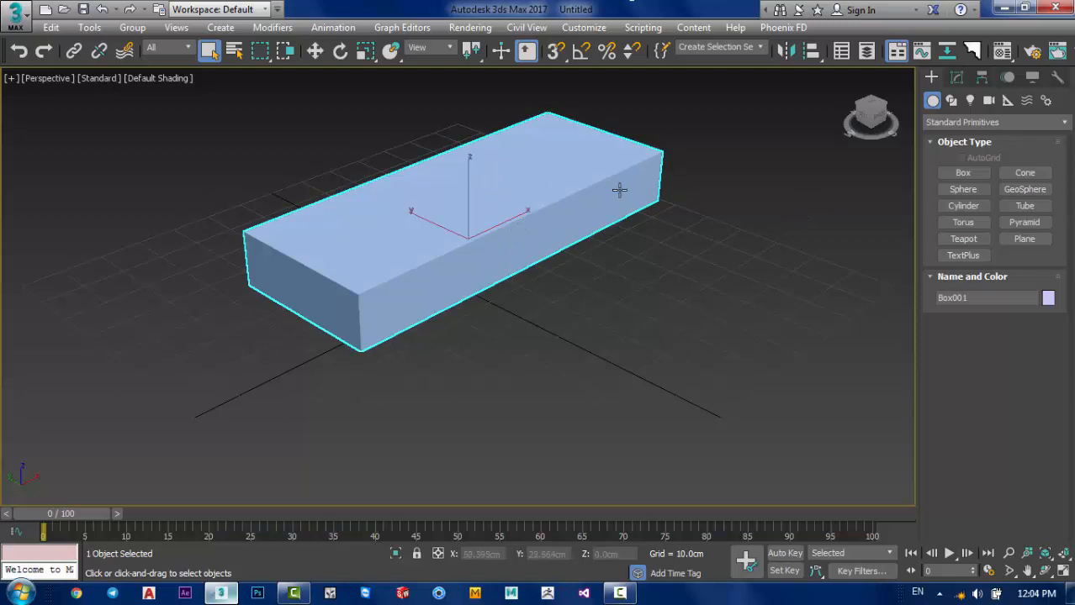
mouse_move(427, 225)
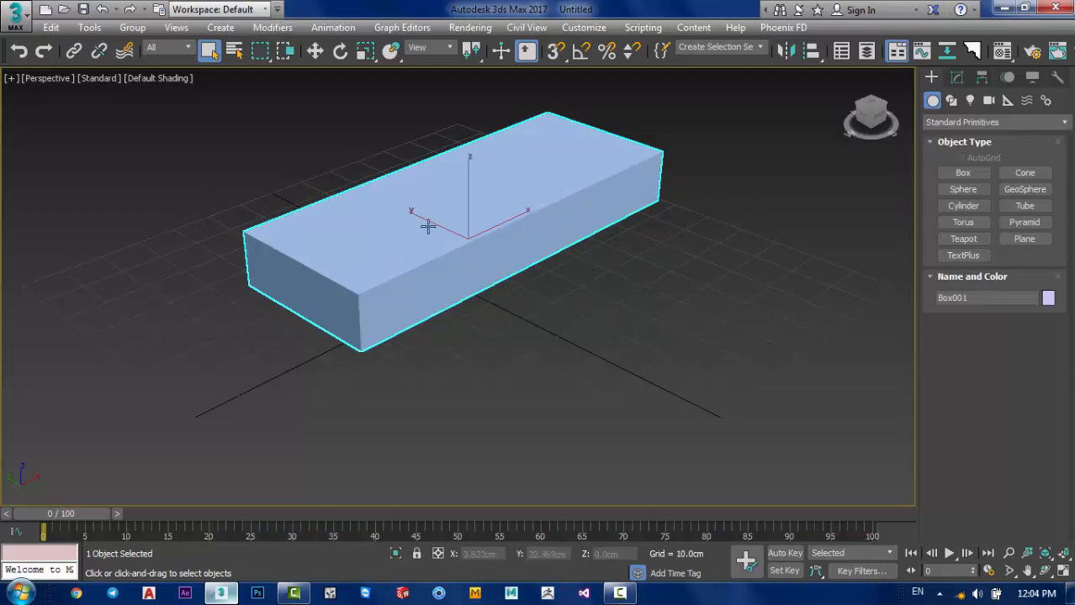
mouse_move(492, 227)
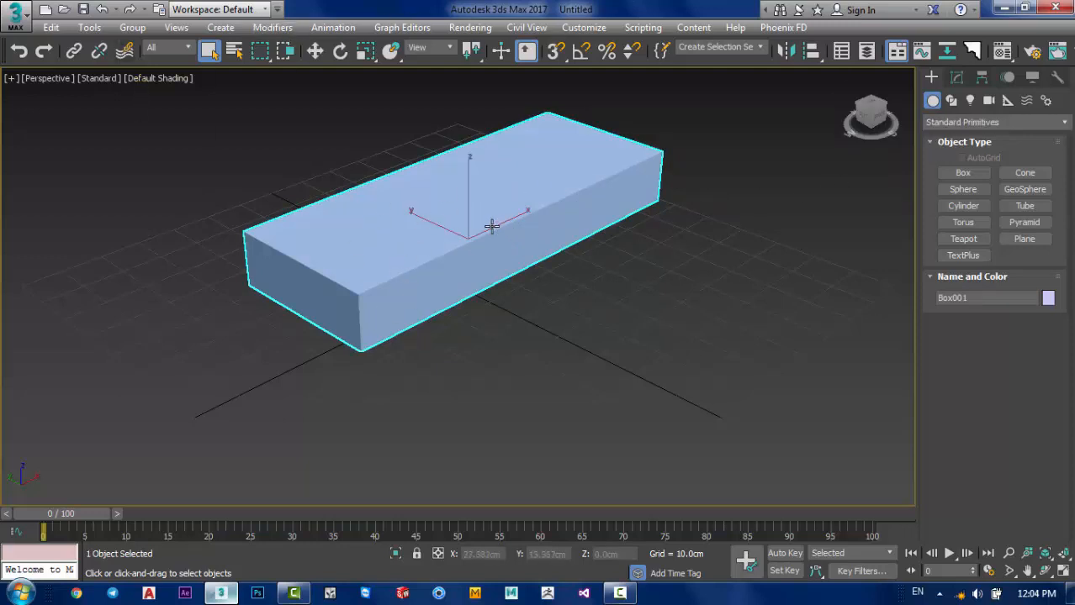
mouse_move(595, 261)
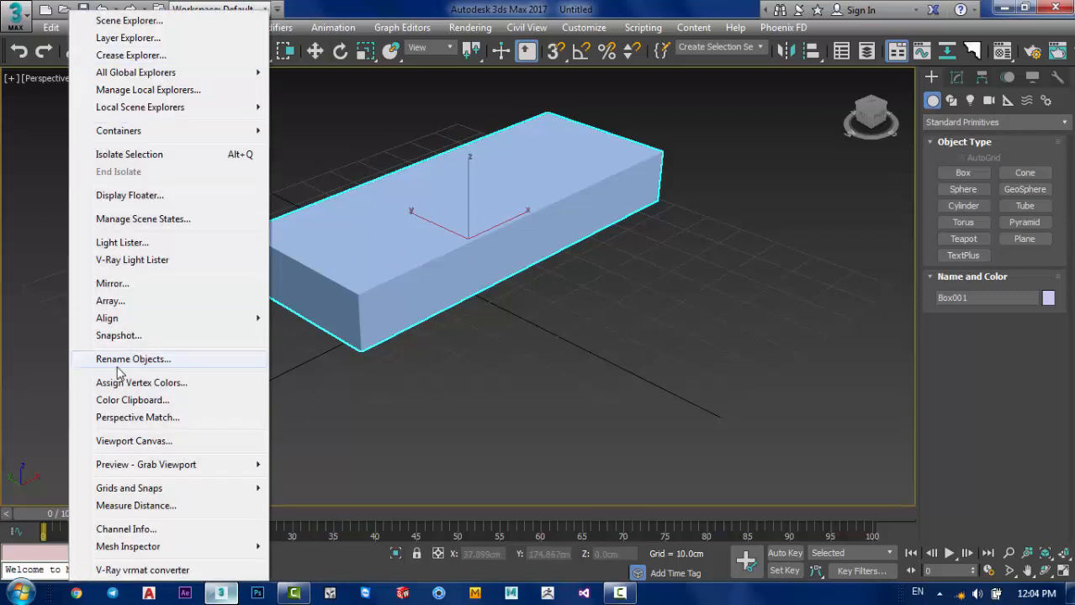
mouse_move(110, 301)
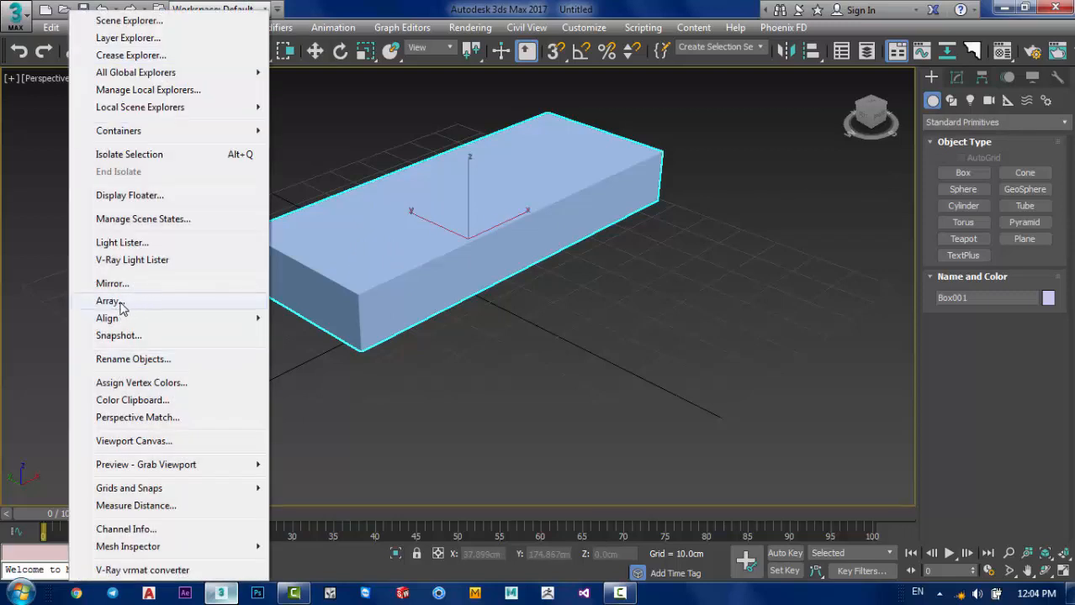
Step: Open the Array dialog for Box001 with Preview enabled and the Move Z field active
left_click(108, 301)
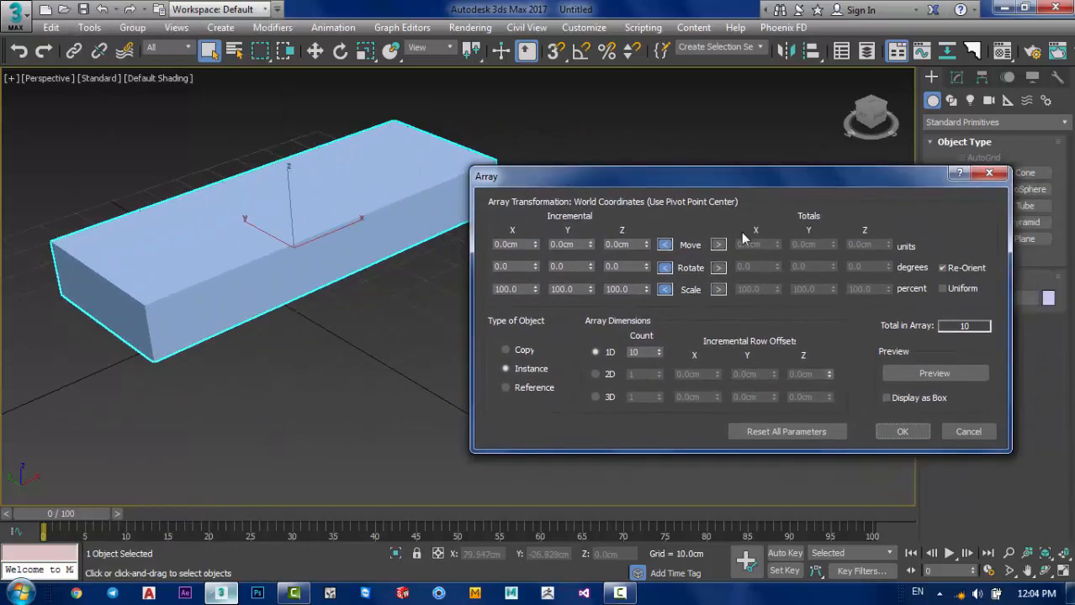
mouse_move(425, 371)
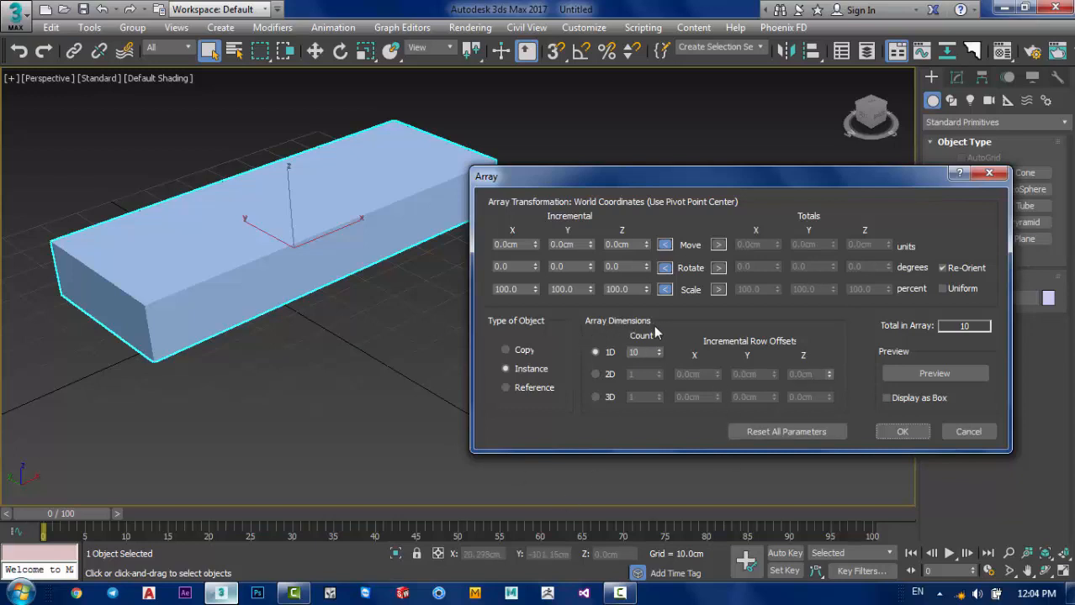
mouse_move(580, 340)
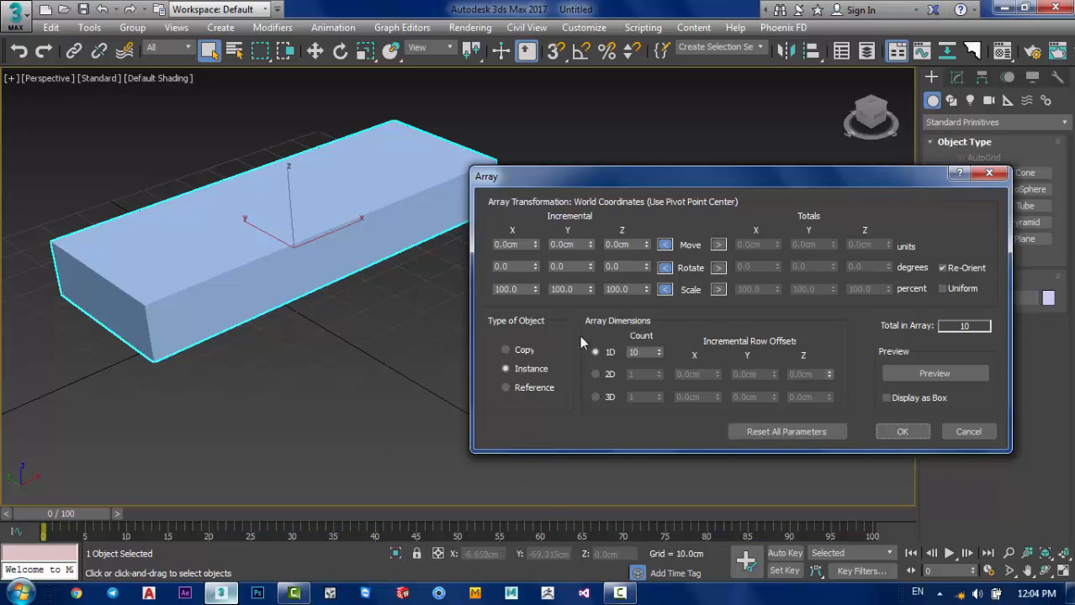
mouse_move(882, 382)
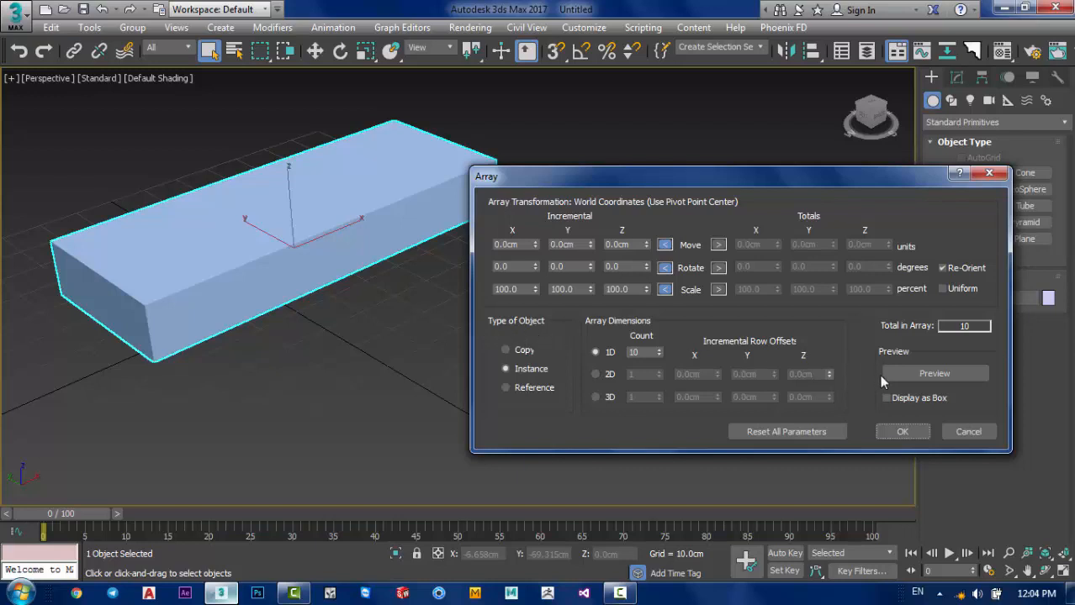
mouse_move(835, 345)
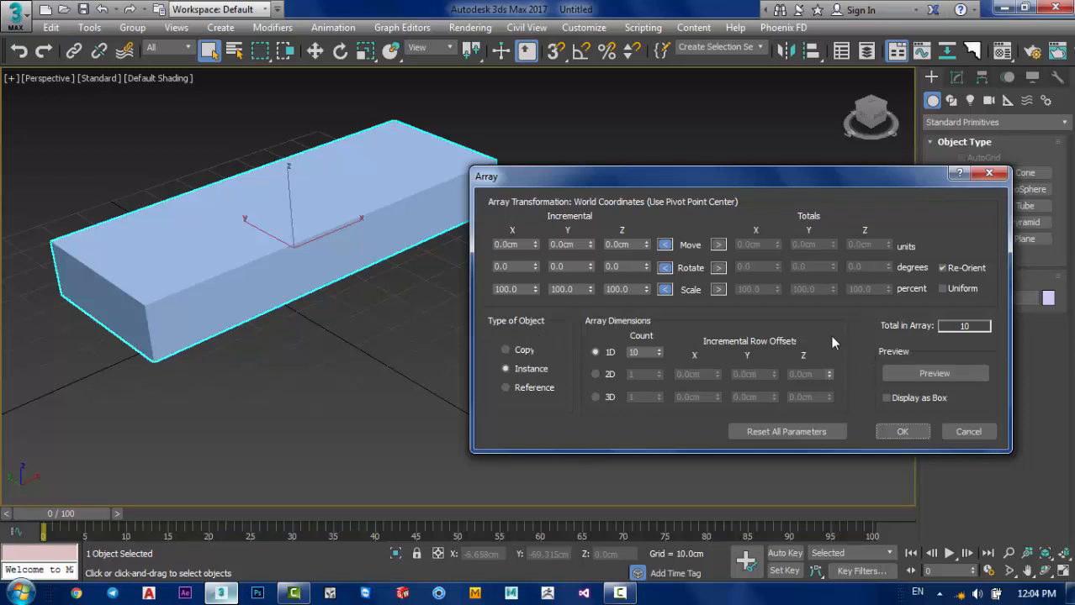
left_click(934, 373)
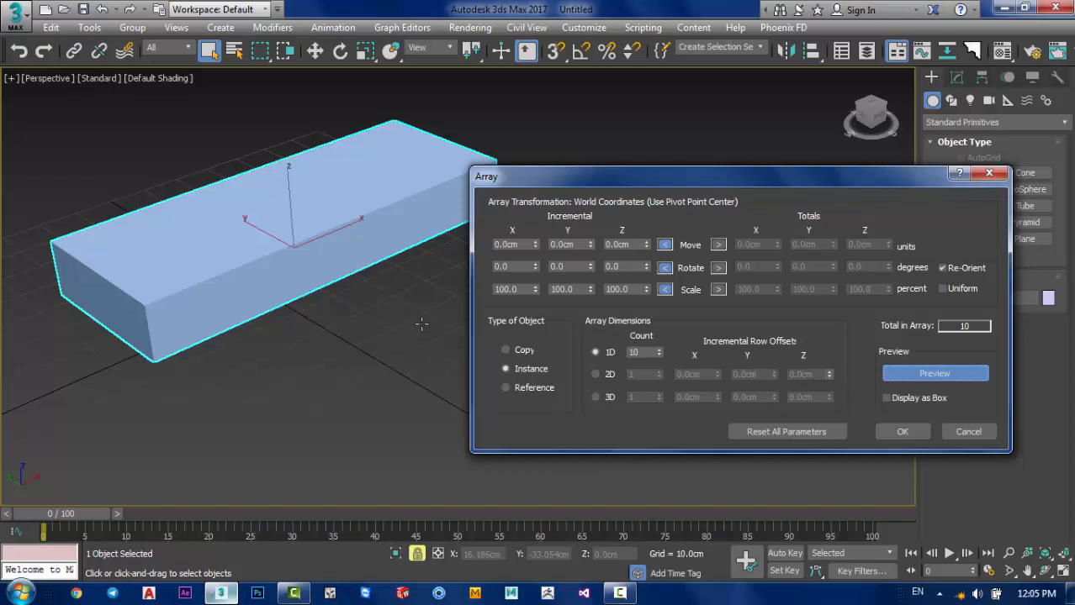
mouse_move(494, 255)
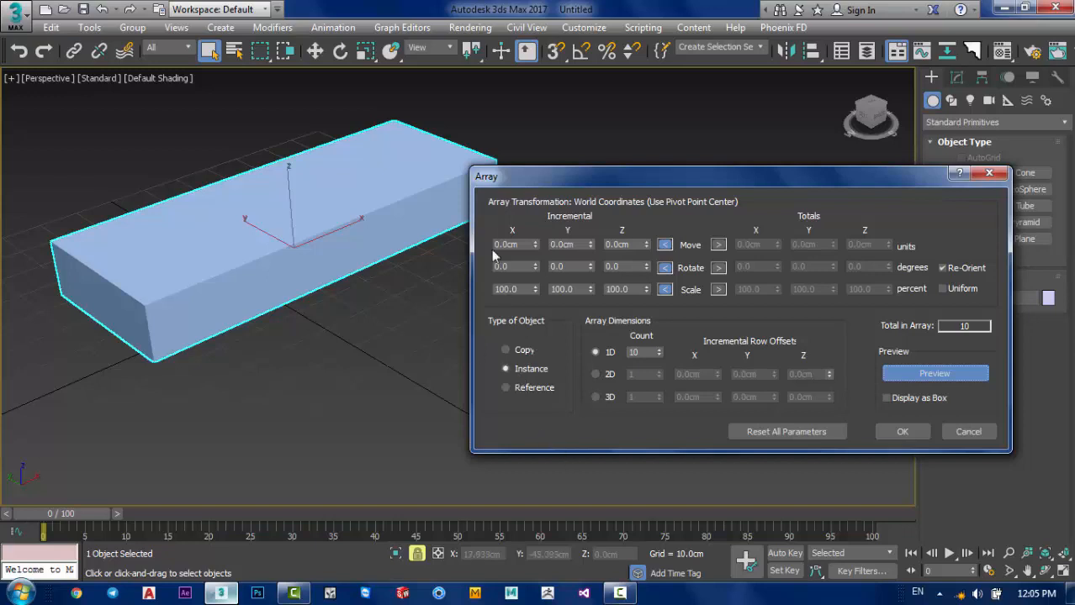
mouse_move(325, 304)
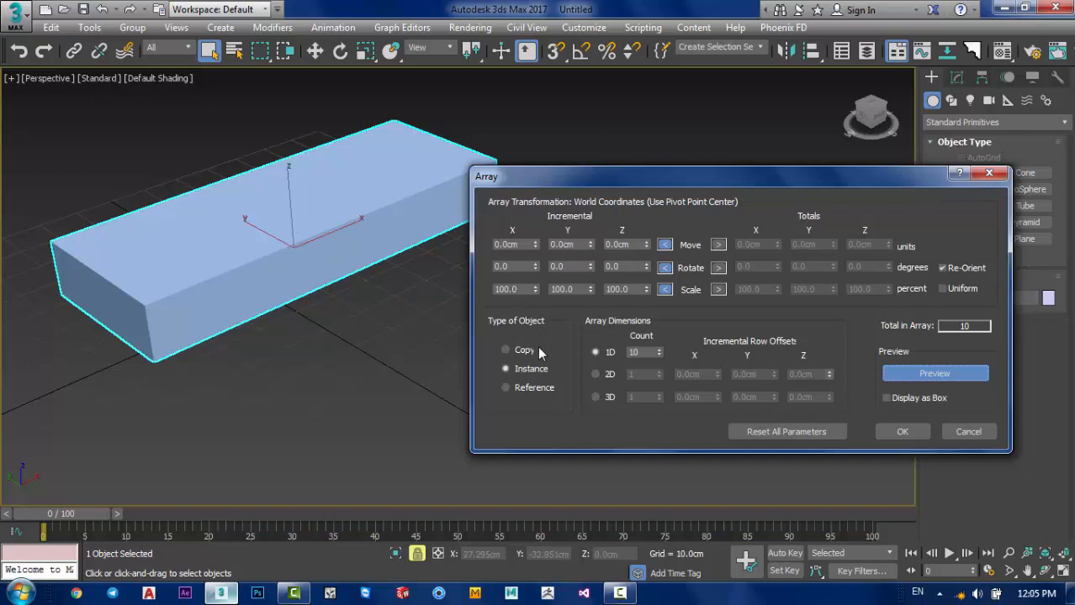
left_click(506, 369)
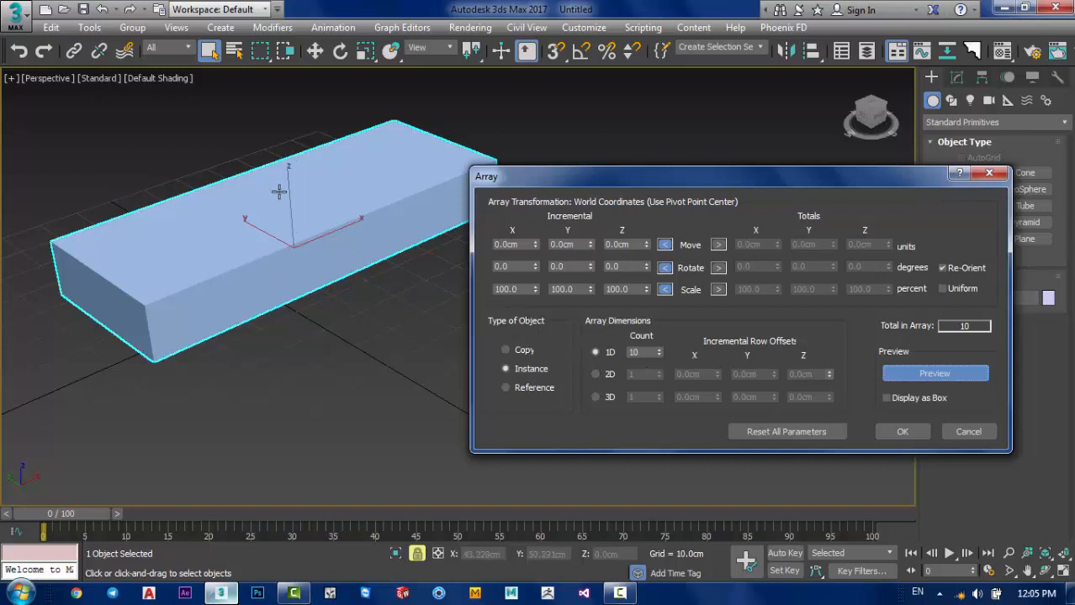
mouse_move(24, 486)
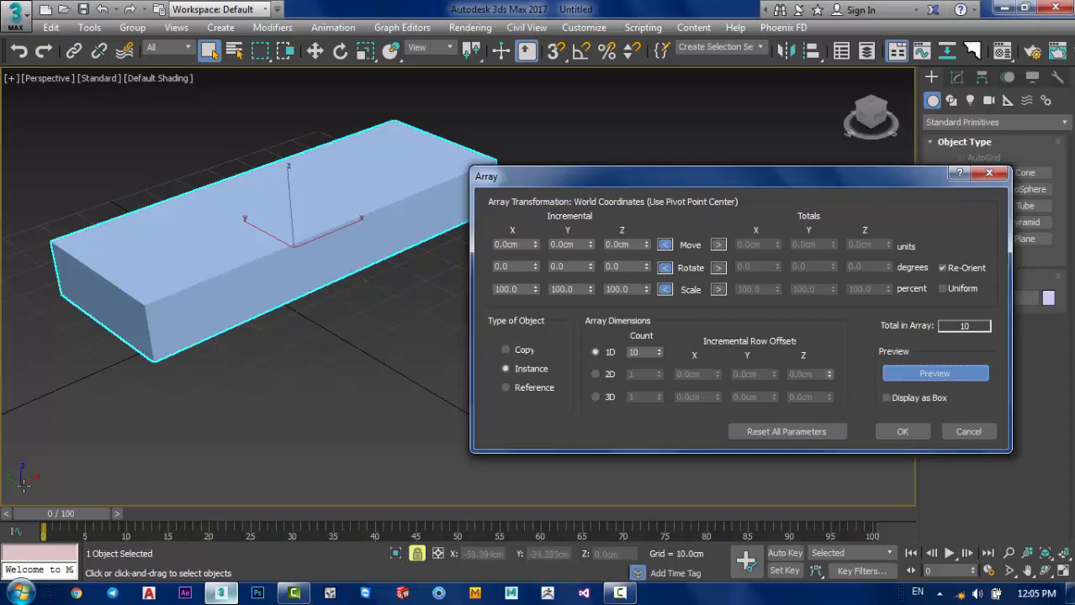
mouse_move(324, 186)
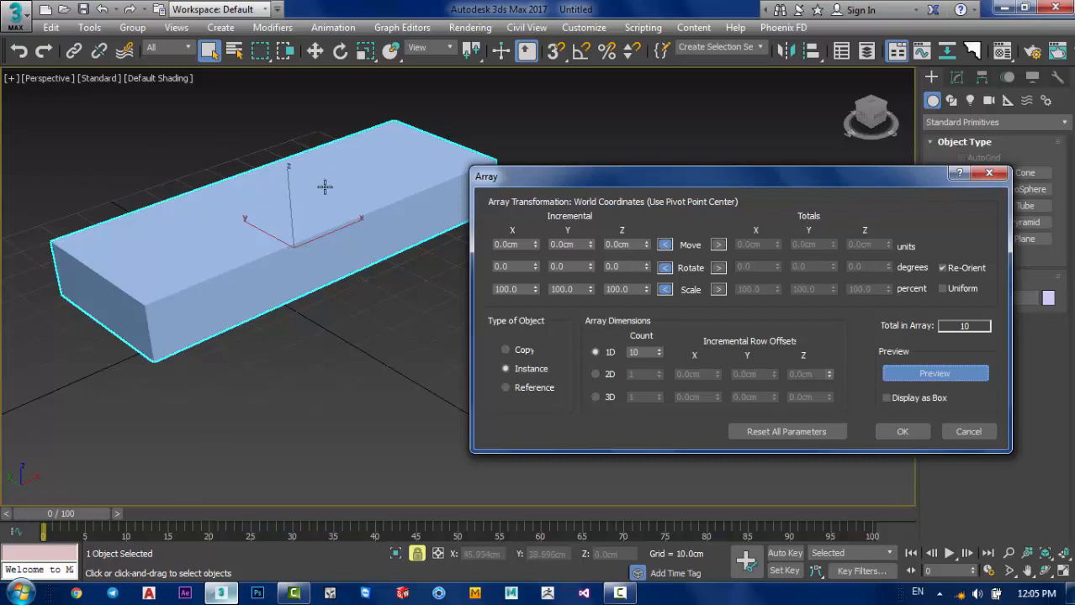
left_click(623, 243)
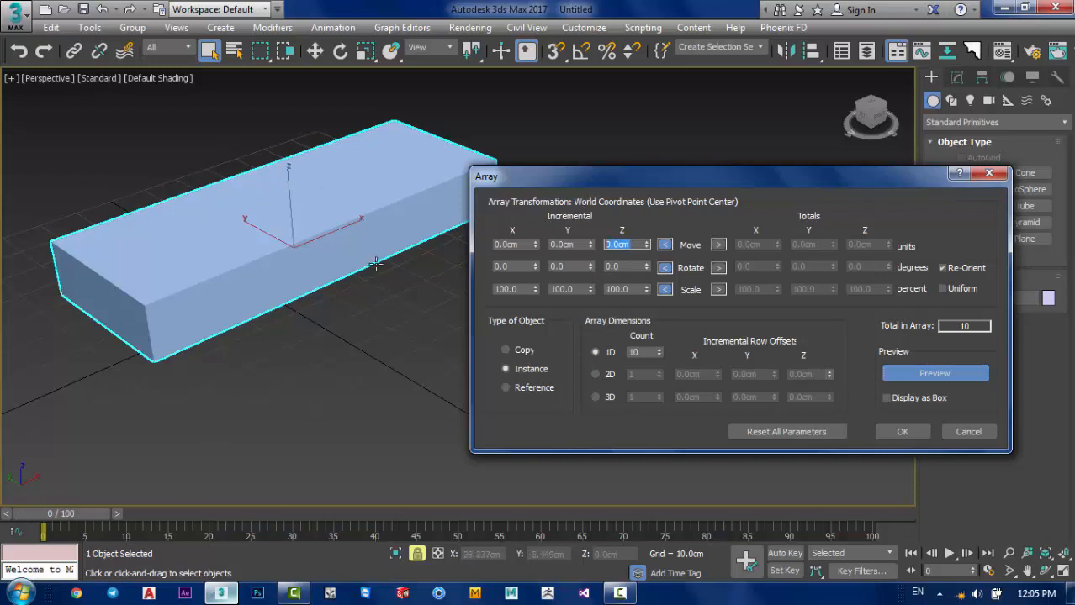
Step: Preview ten instanced boxes stacked vertically with a 20cm Move Z increment
left_click(645, 247)
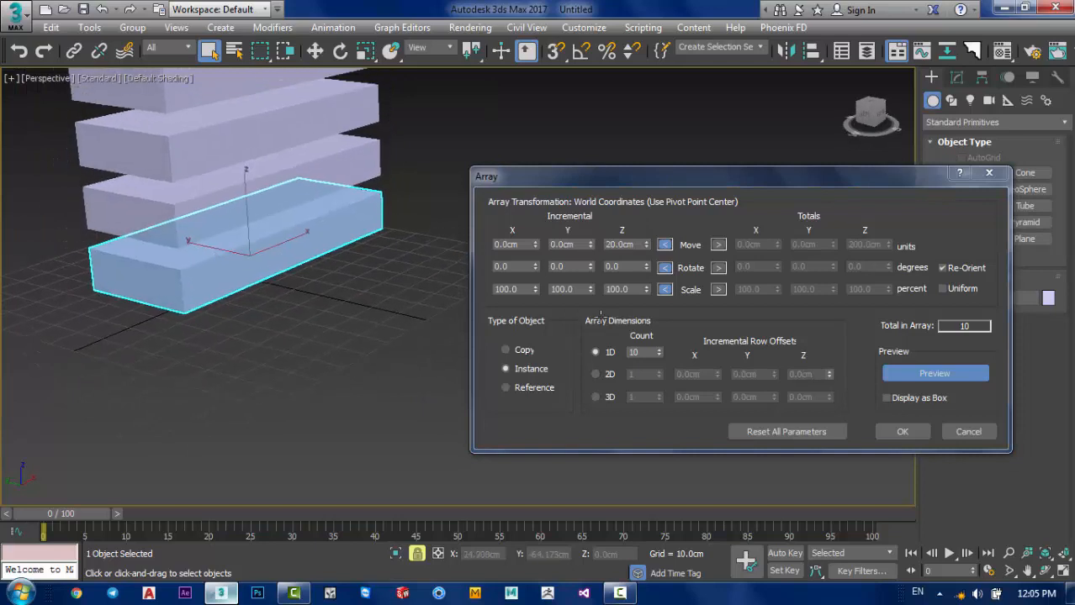
triple_click(641, 352)
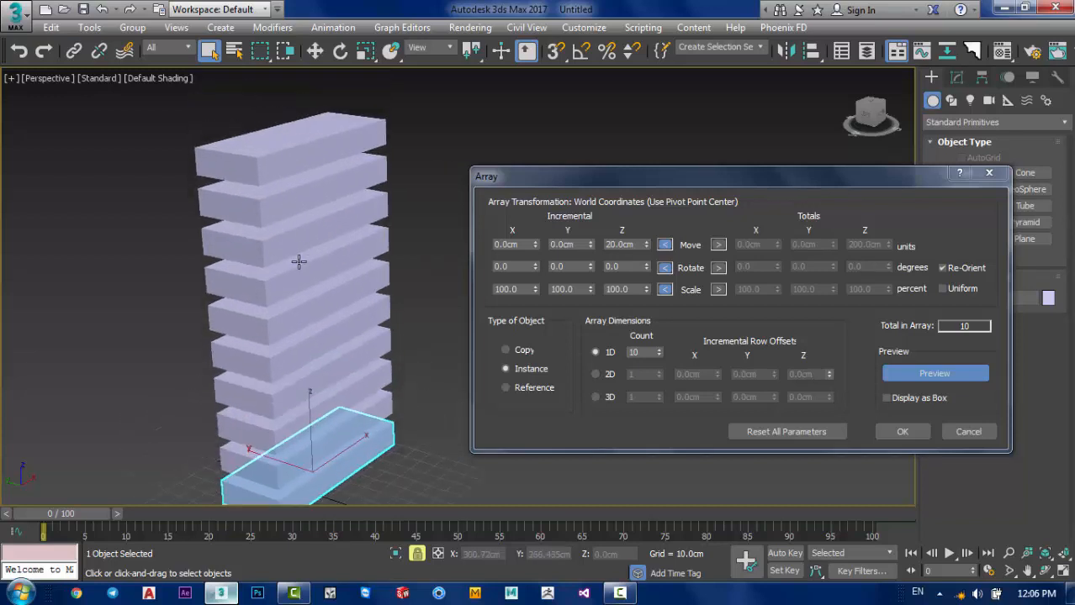
mouse_move(265, 315)
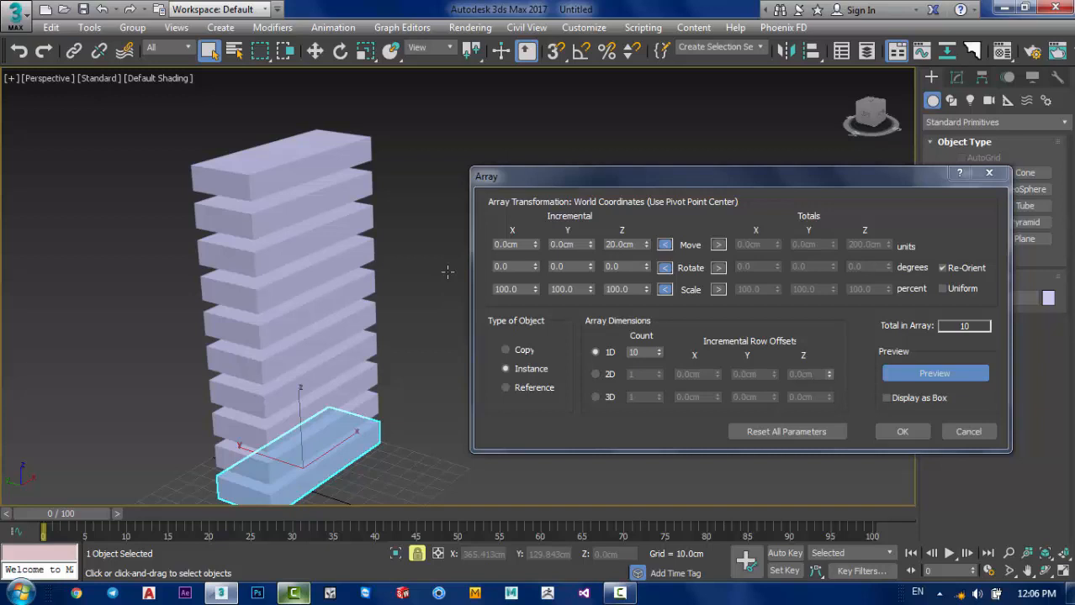
mouse_move(576, 256)
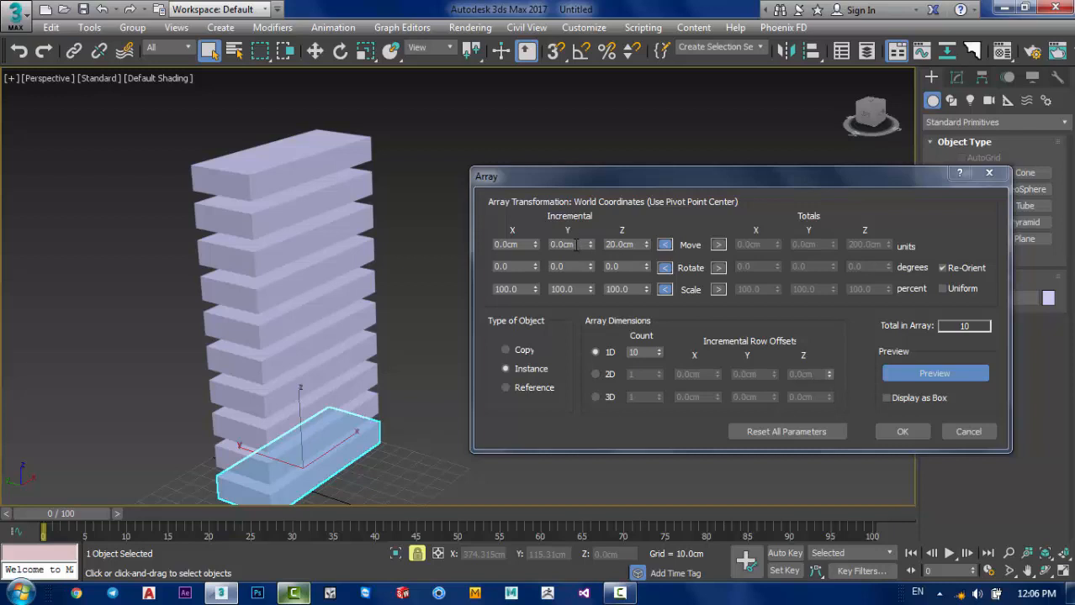
Step: Set incremental Move to X 15.0cm, Y 10.0cm and Z 20.0cm
left_click(566, 243)
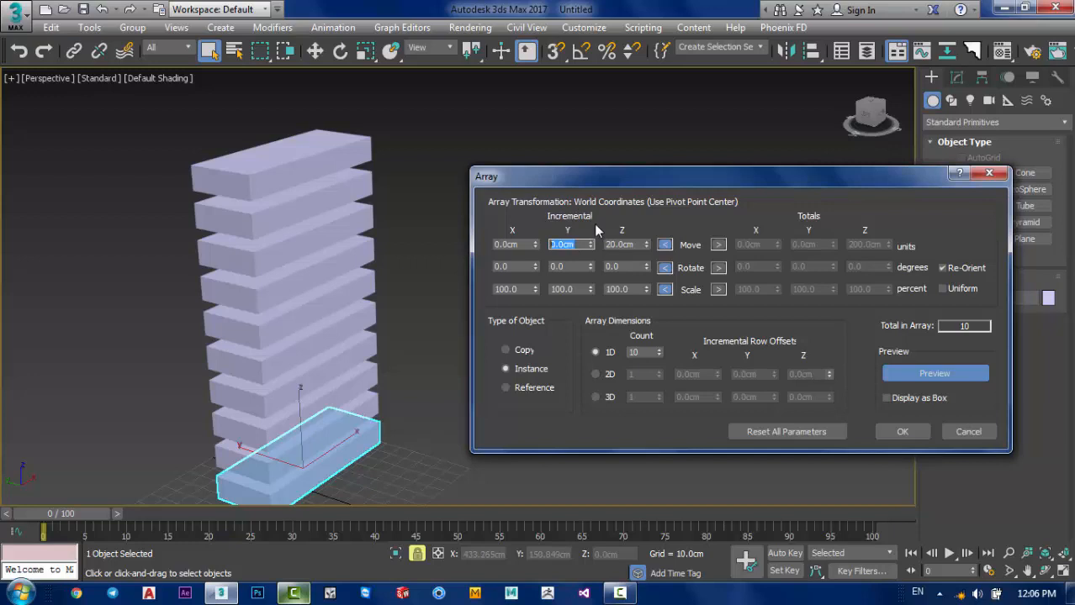
type("0.0cm")
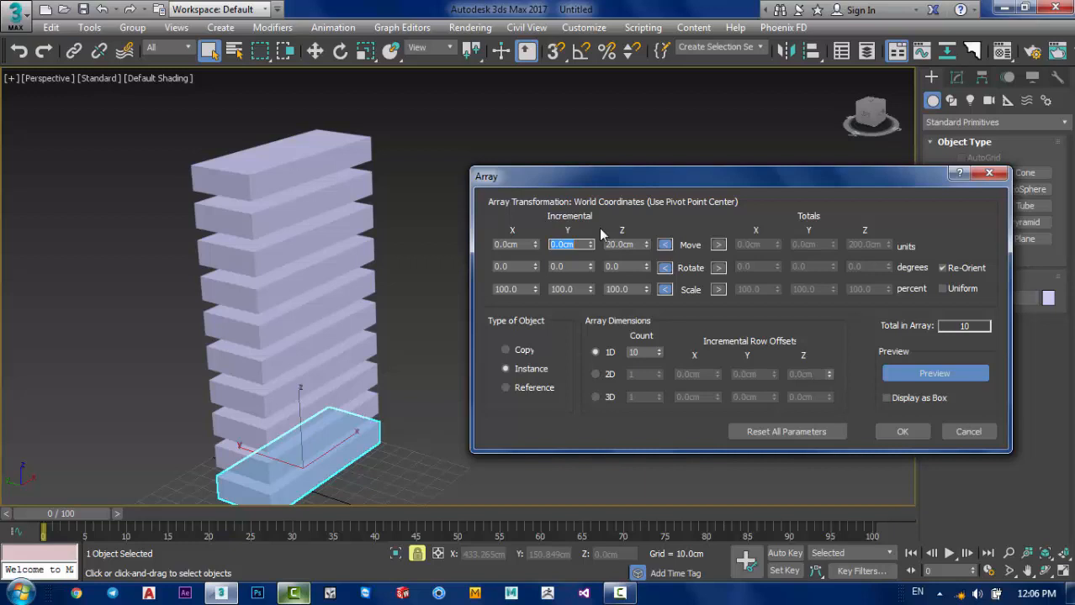
type("10.0cm")
left_click(627, 243)
type("24")
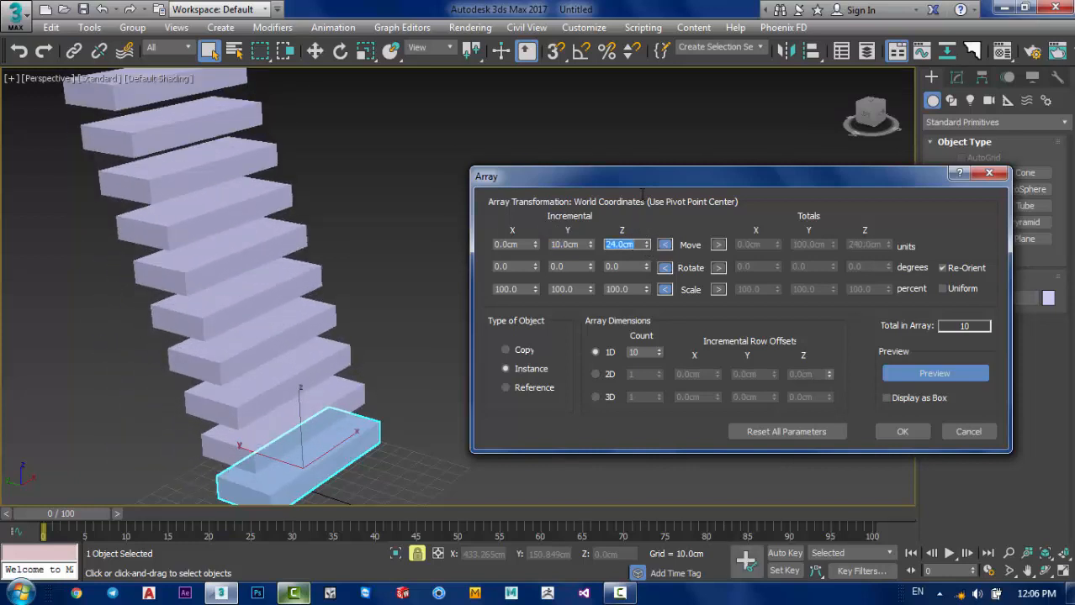
type("20.0cm")
left_click(516, 244)
type("13")
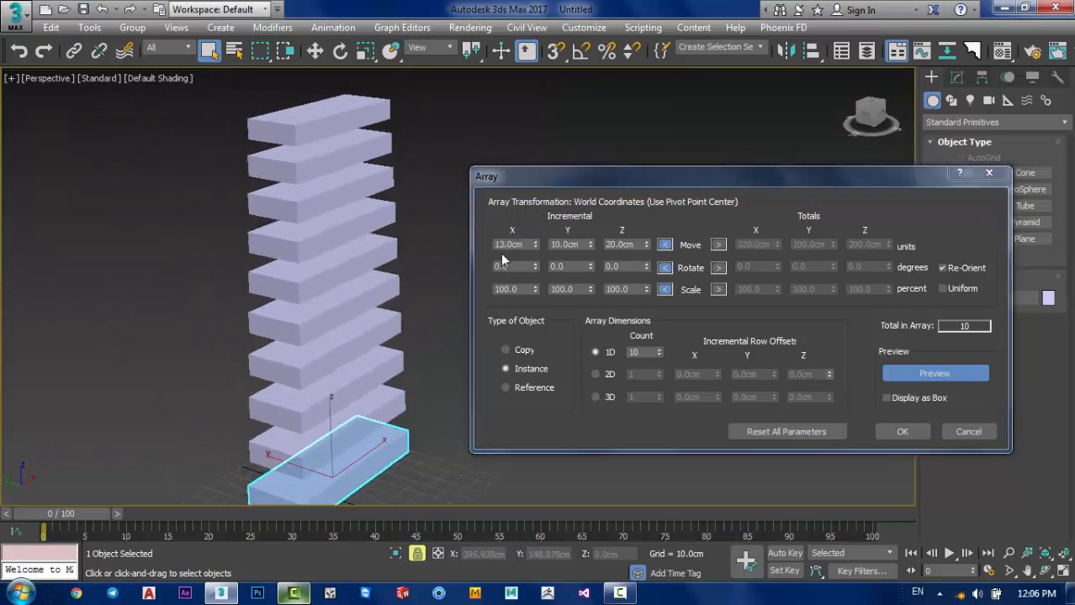
type("15.0cm")
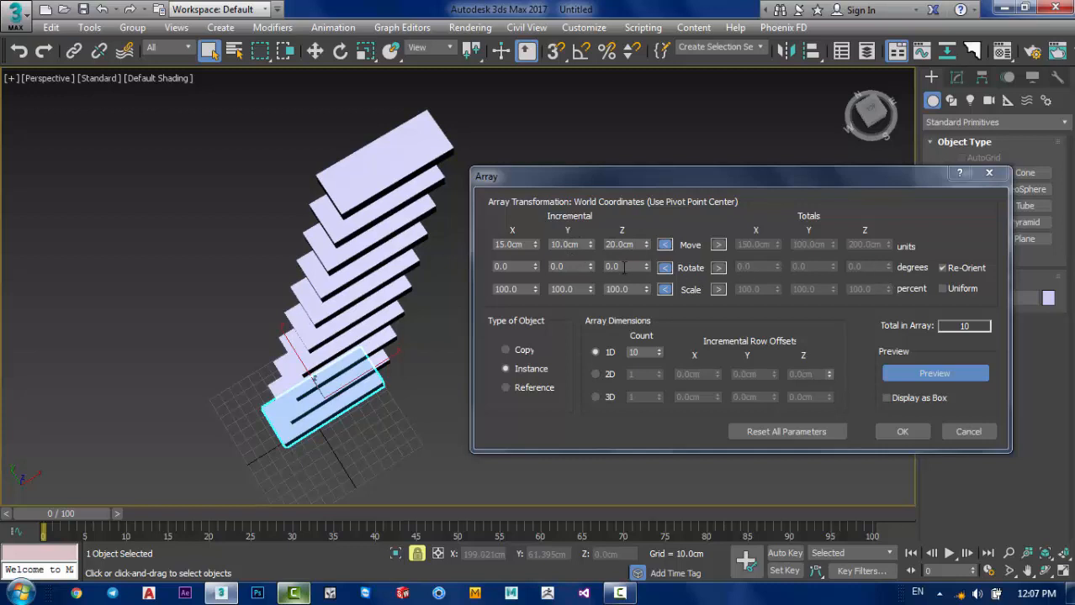
mouse_move(698, 301)
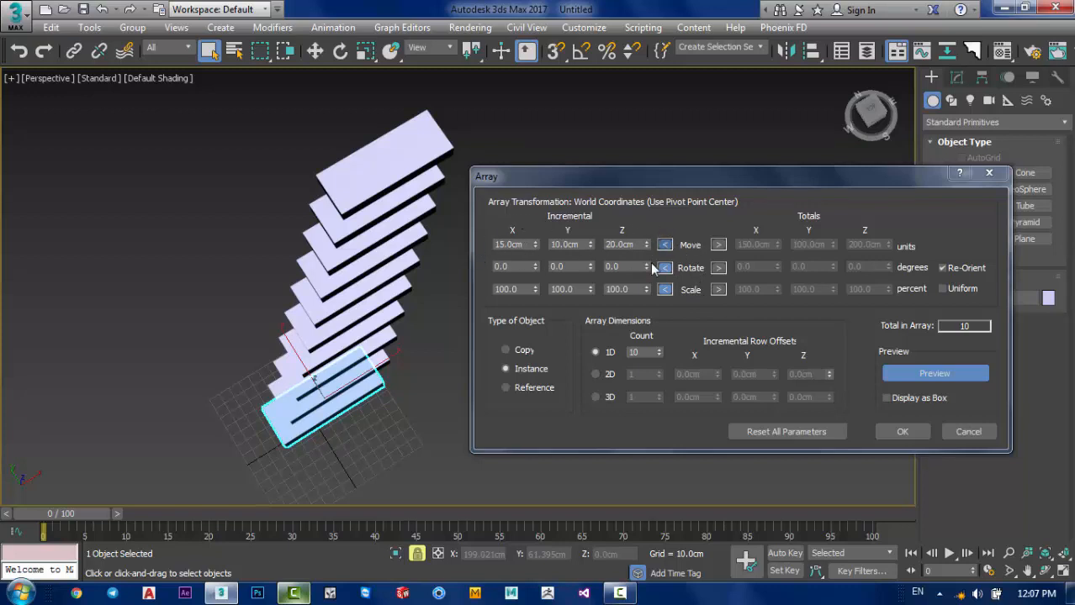
Step: Enter 6.0 degrees in incremental Rotate Z to twist the previewed steps
left_click(653, 263)
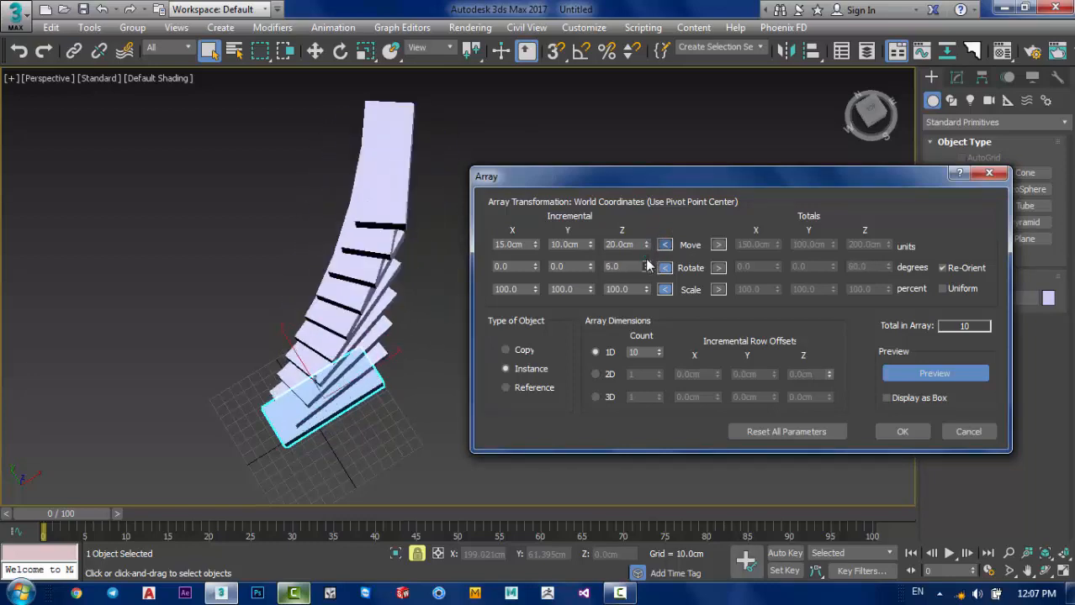
left_click(589, 263)
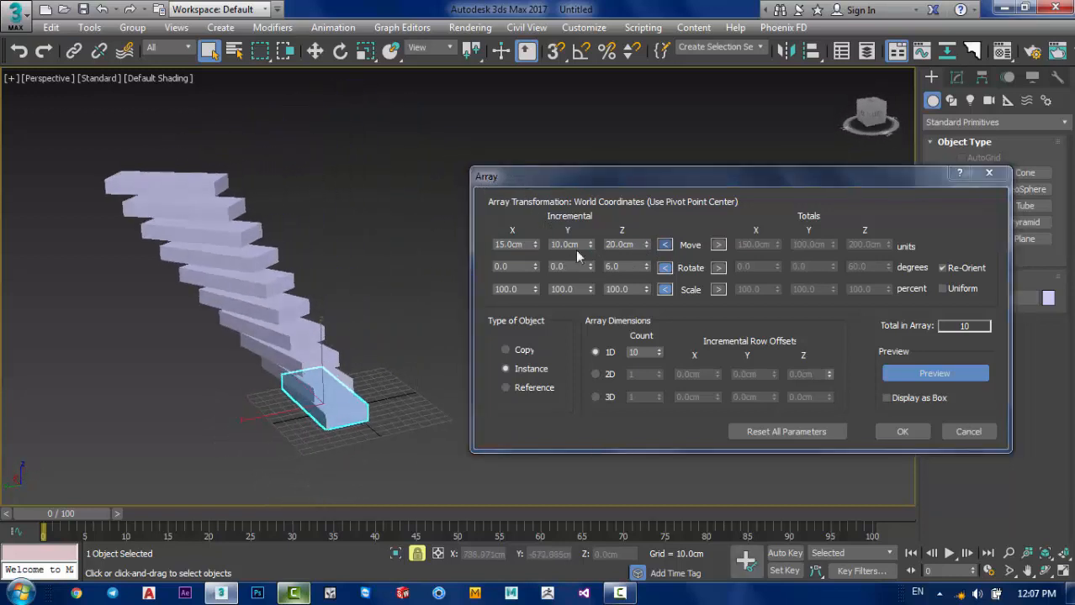
left_click(568, 268)
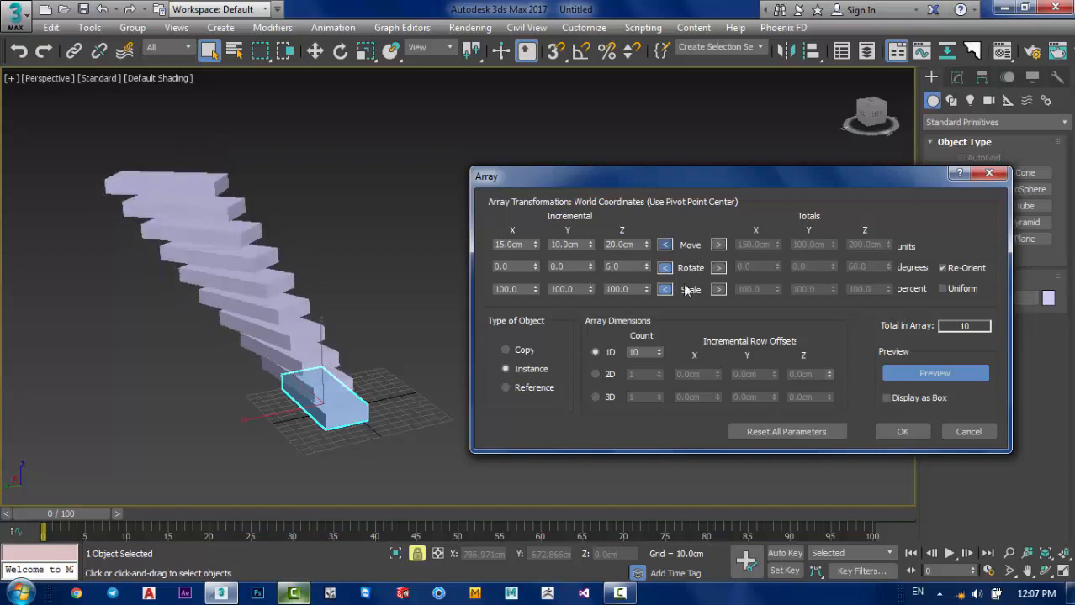
mouse_move(631, 304)
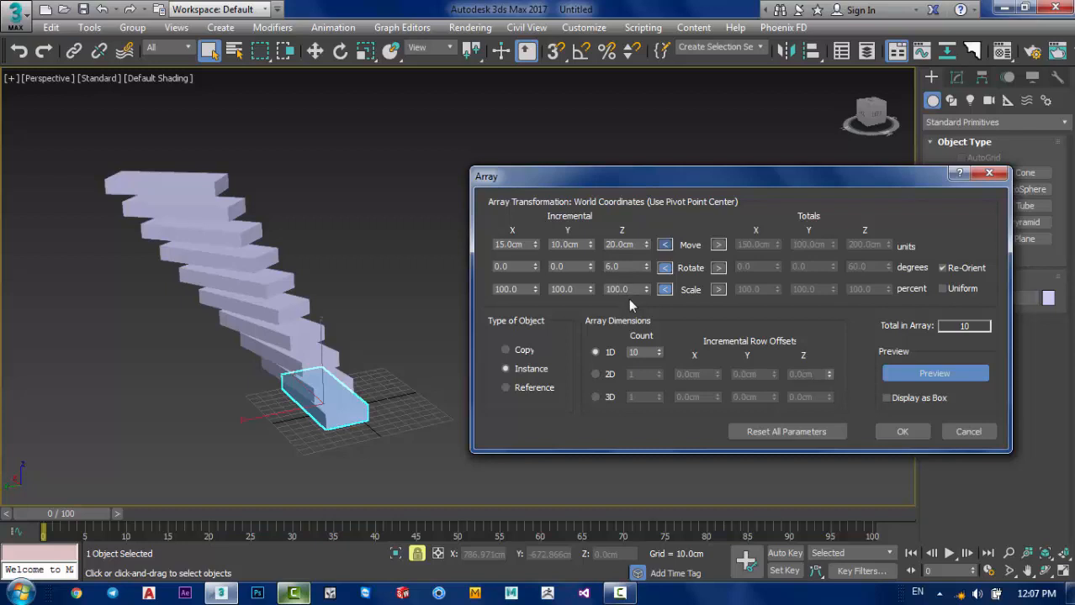
mouse_move(605, 306)
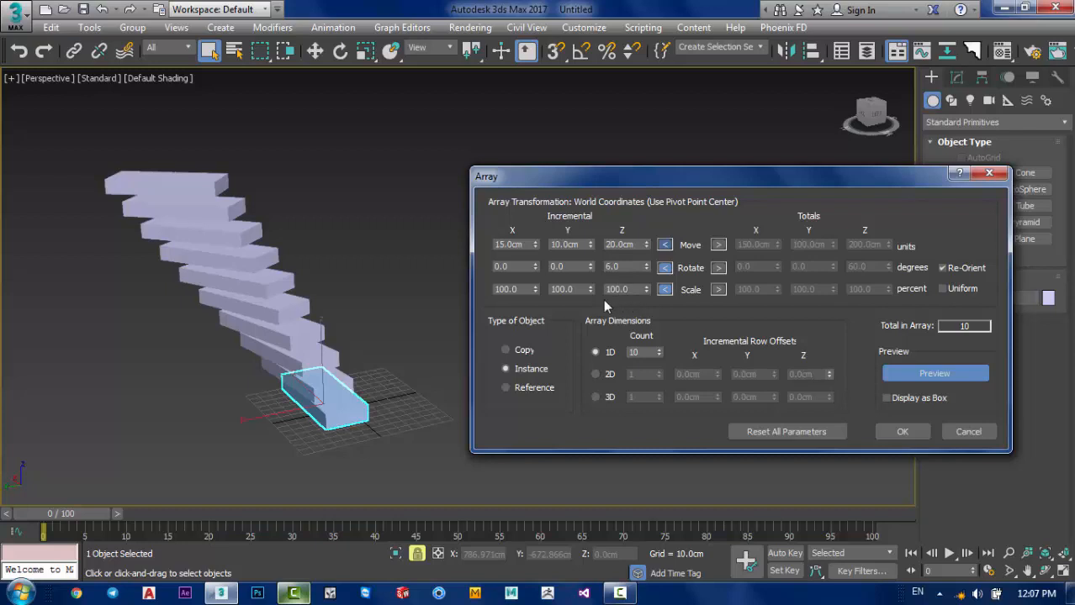
mouse_move(624, 370)
type("105")
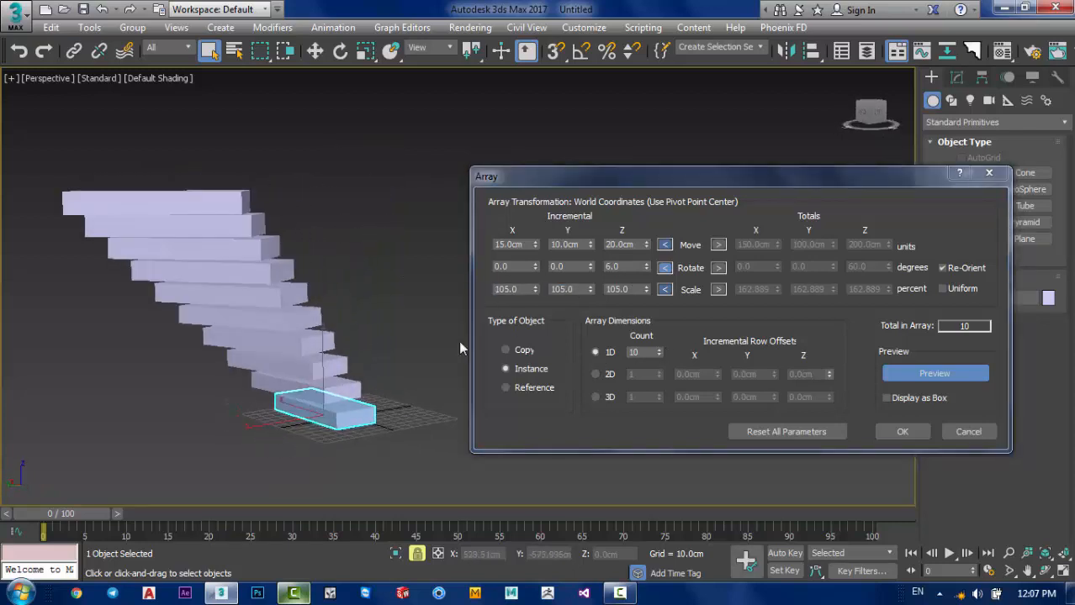
Step: Set incremental Scale X, Y, Z to 105.0 and the 1D Count to 36
left_click(659, 349)
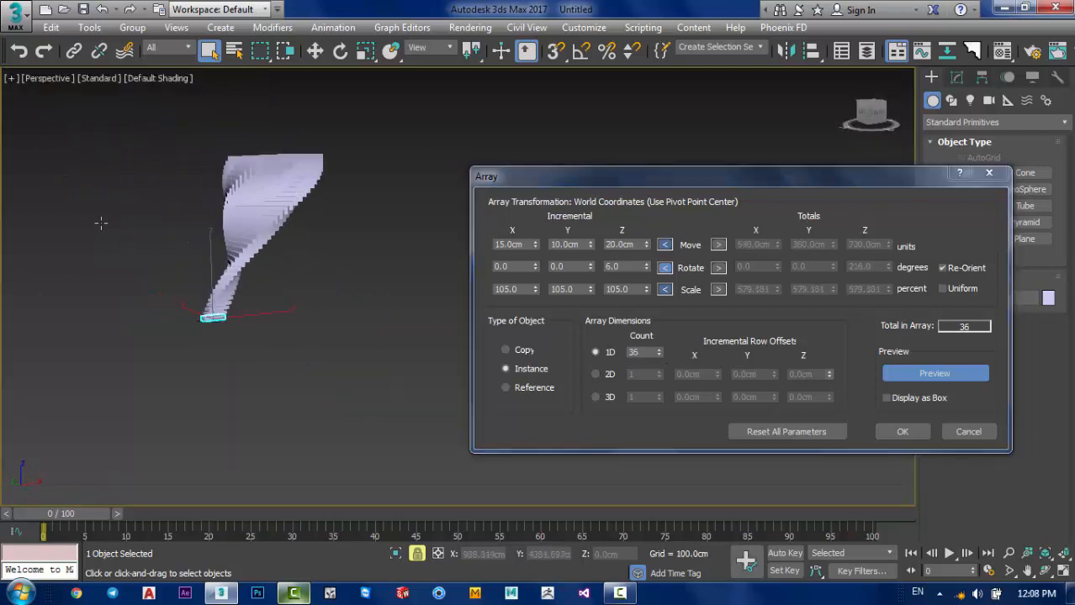
left_click(643, 352)
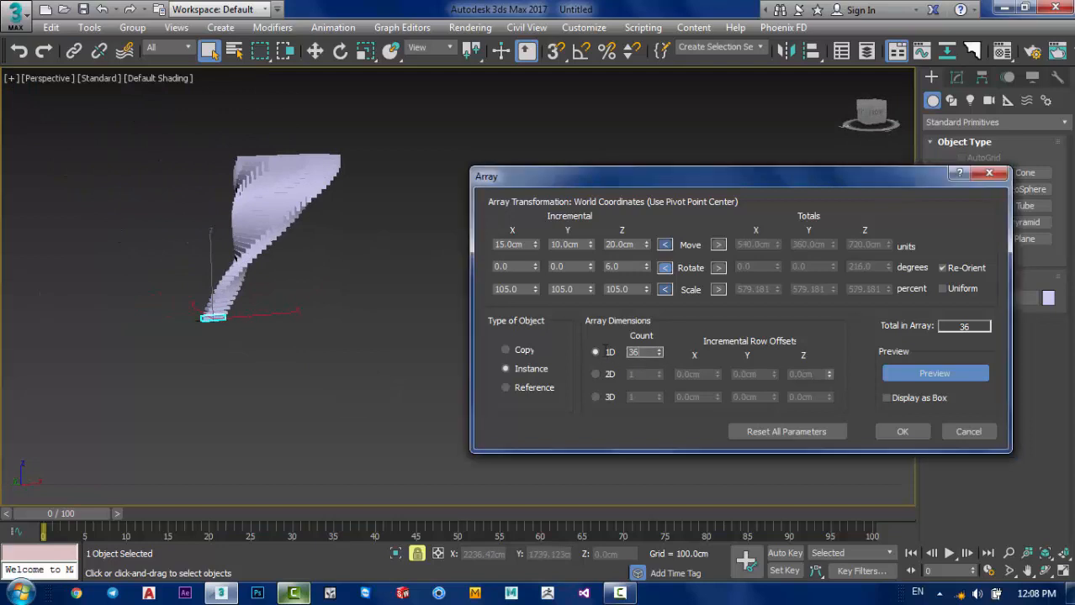
Step: Change the 1D Count back to 10 and show the preview as box outlines
type("10")
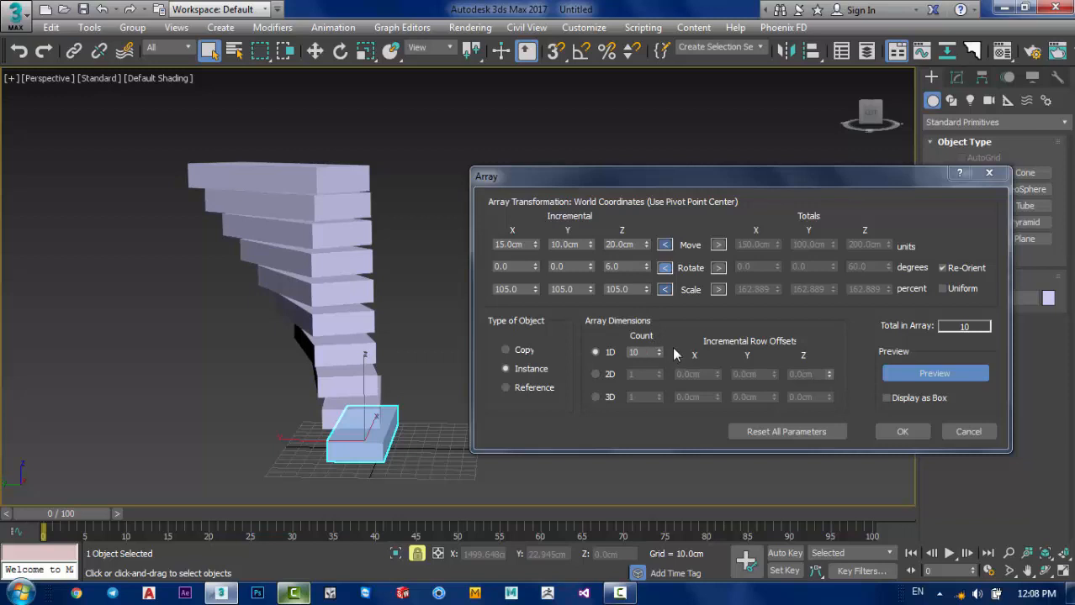
mouse_move(677, 355)
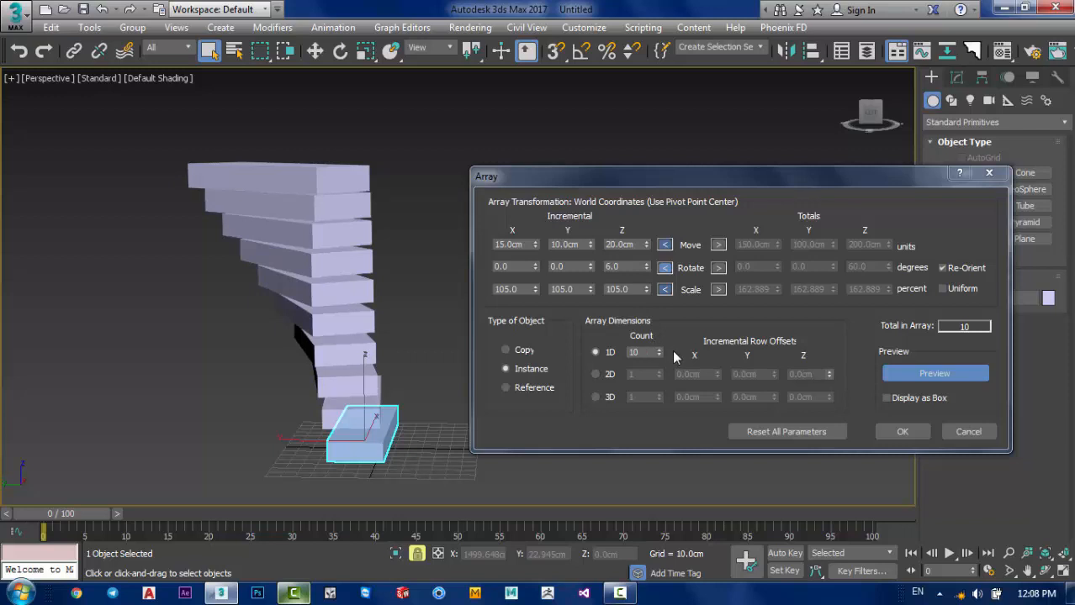
mouse_move(676, 356)
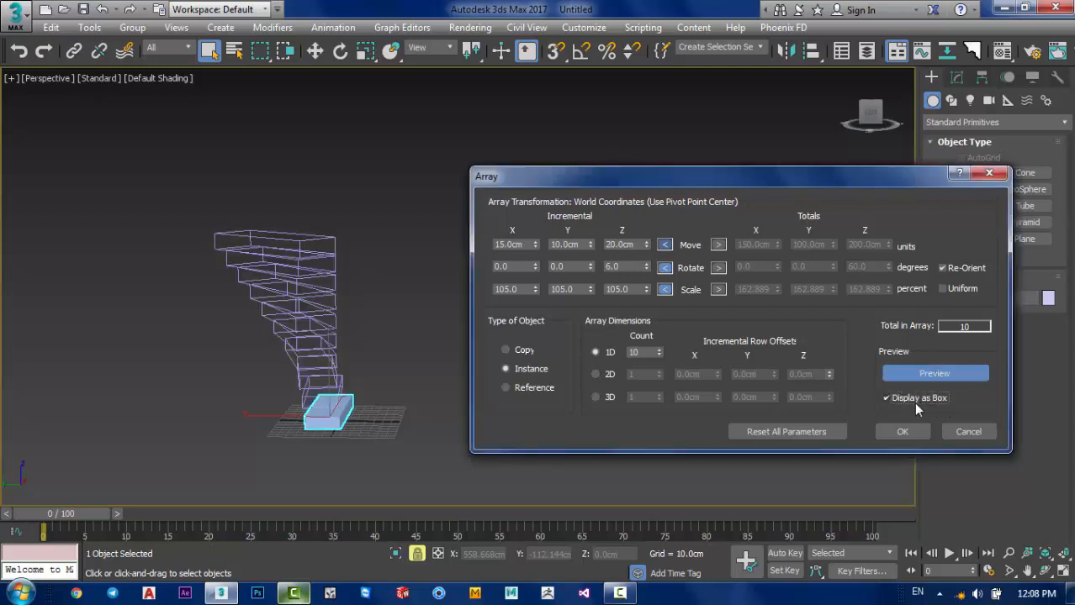
Step: Toggle Display as Box off and on, then commit the ten-box array ending at Box010
left_click(885, 397)
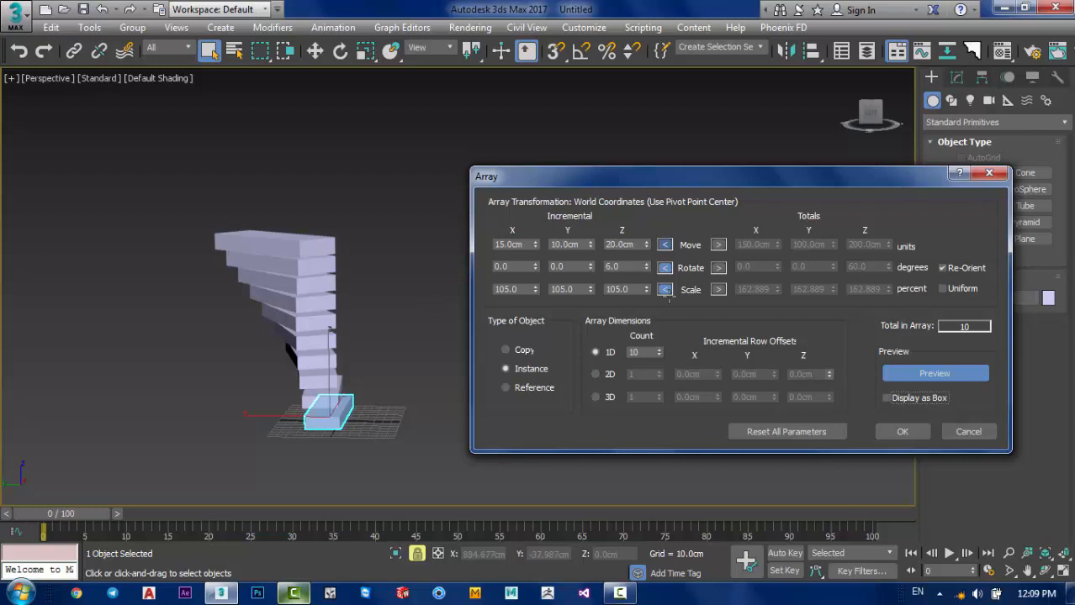
left_click(885, 398)
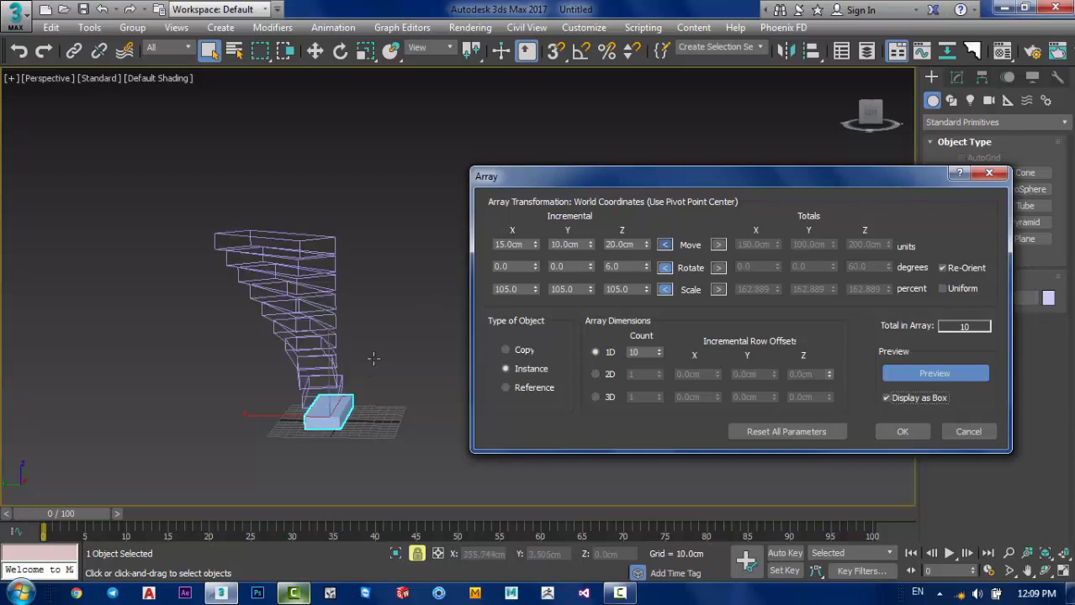
mouse_move(185, 273)
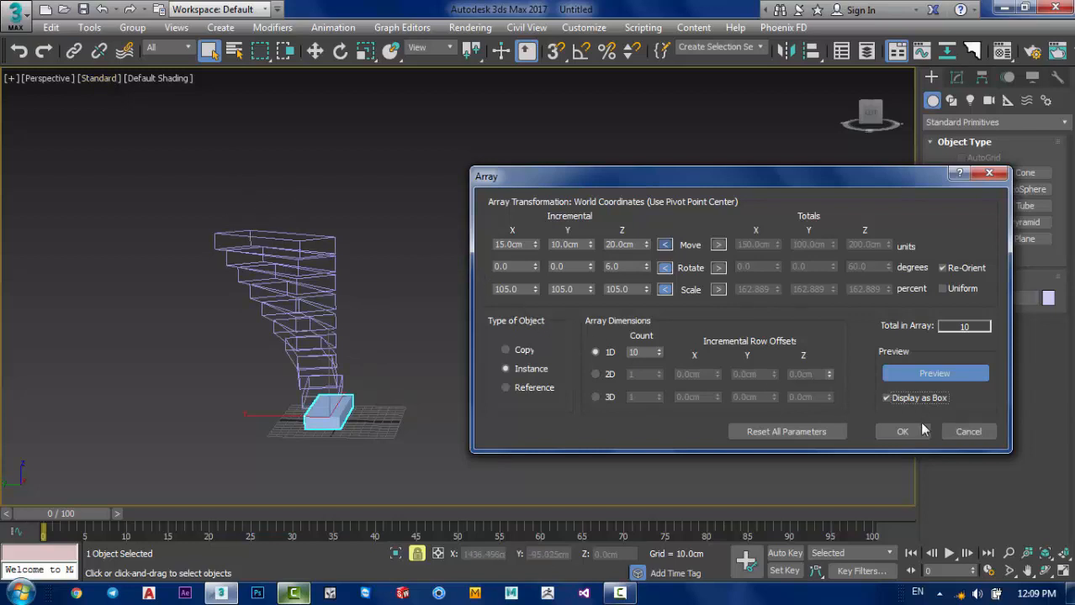
left_click(903, 432)
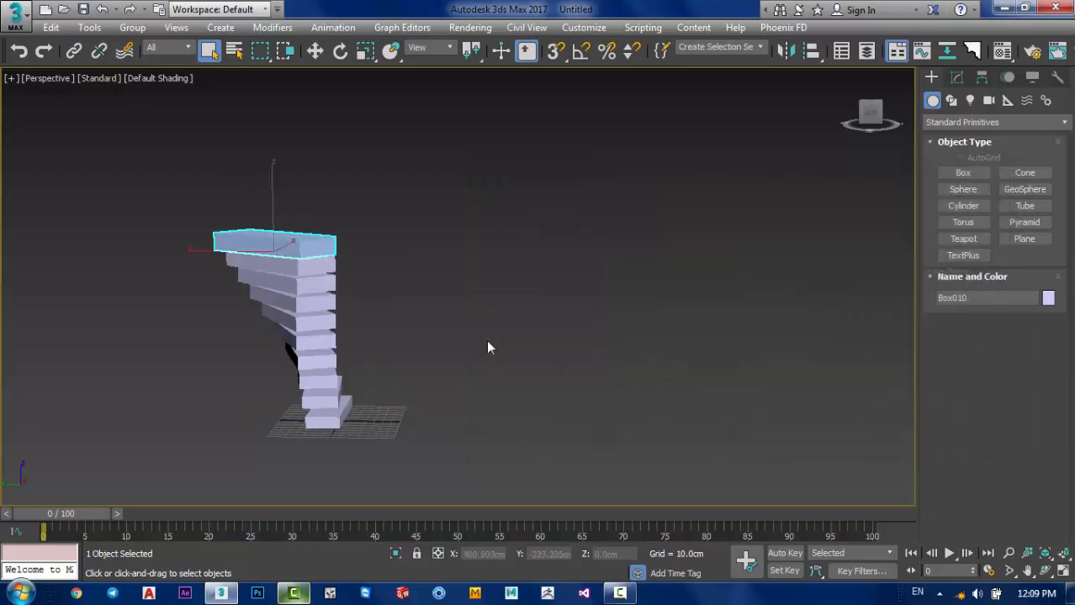
Step: Reopen the Array dialog, adjust the count, then cancel and clear the scene
left_click_drag(490, 347, 490, 249)
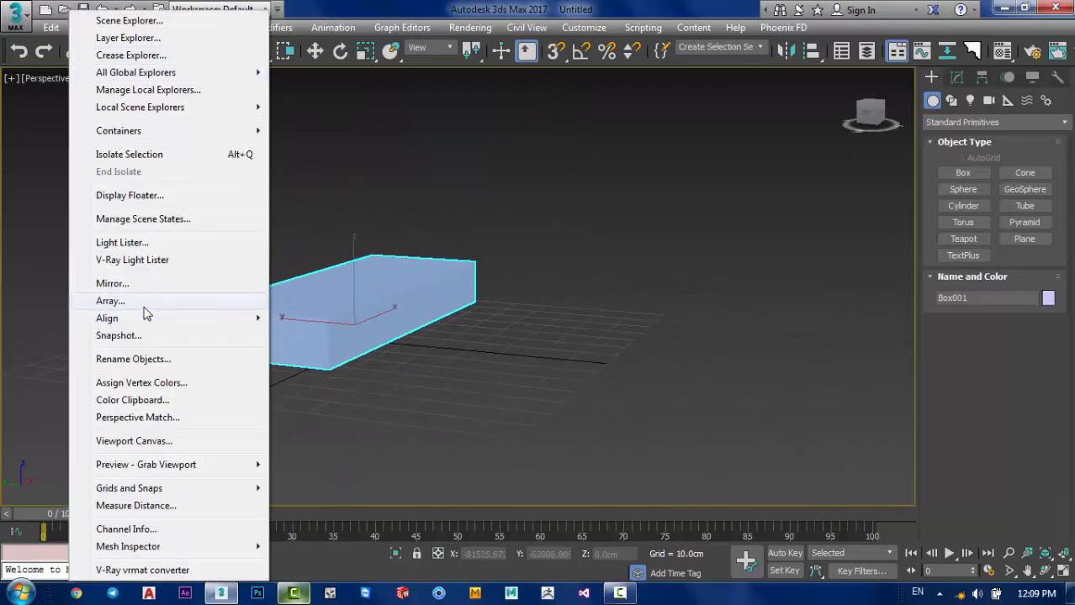
left_click(110, 301)
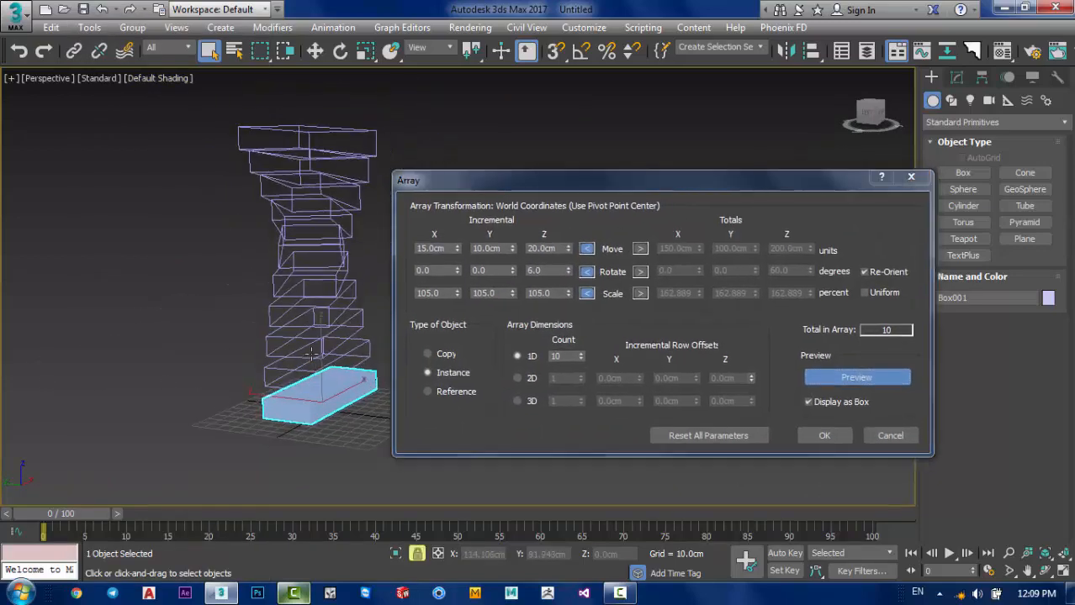
left_click(580, 359)
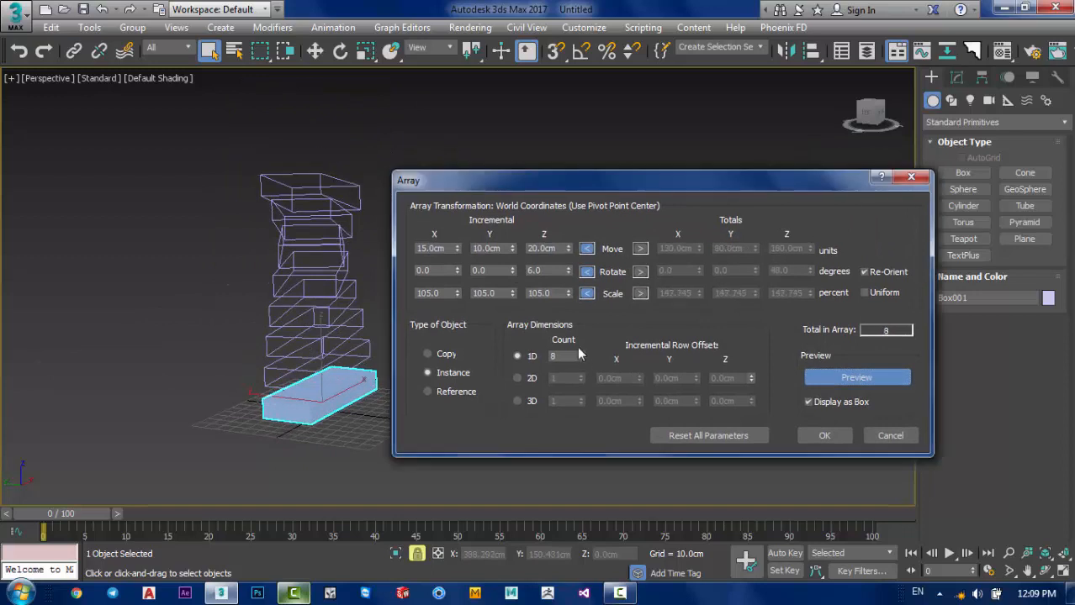
left_click(579, 353)
type("20")
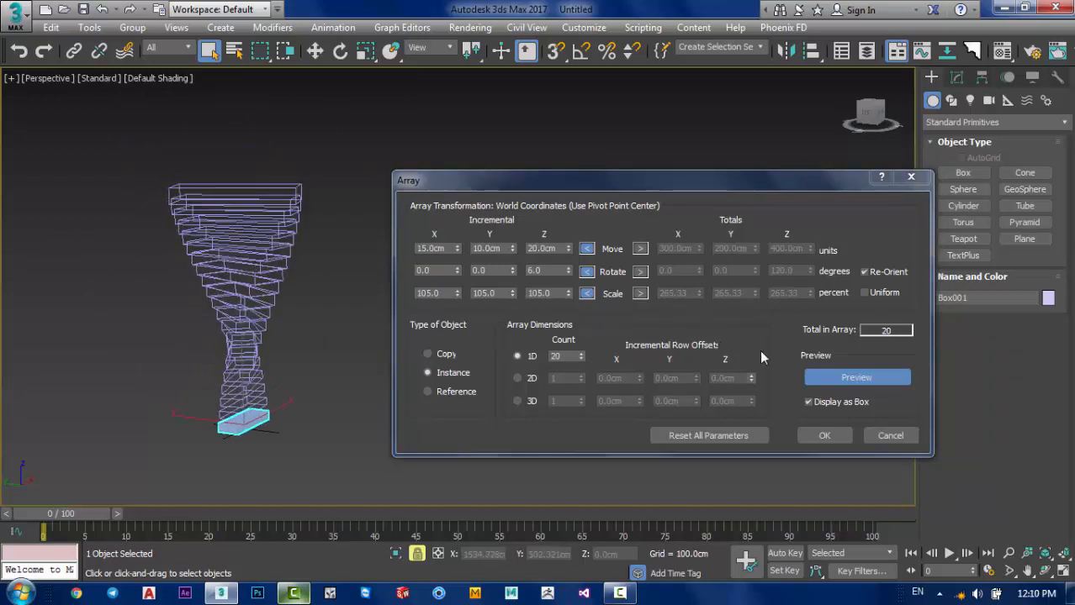
mouse_move(703, 327)
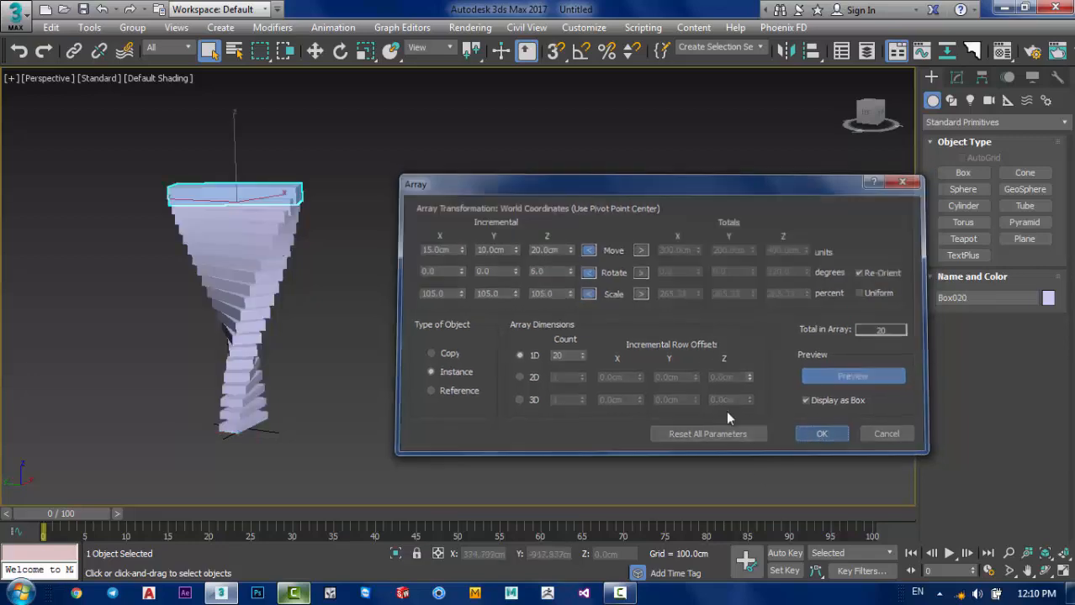
left_click(821, 433)
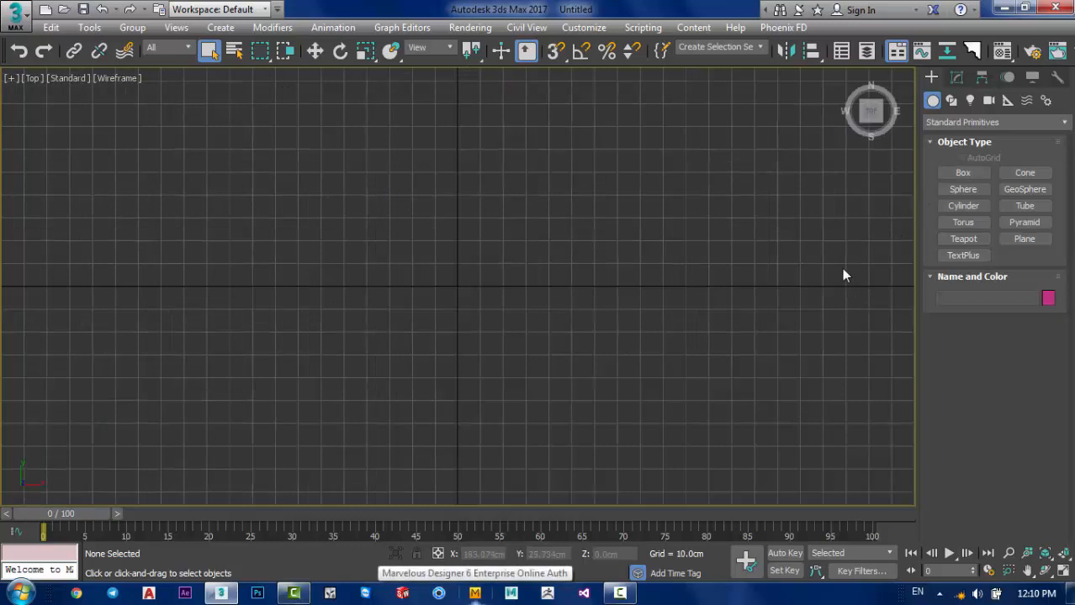
Step: Create a cylinder shaft and drag its Height parameter to make it much taller
left_click(963, 205)
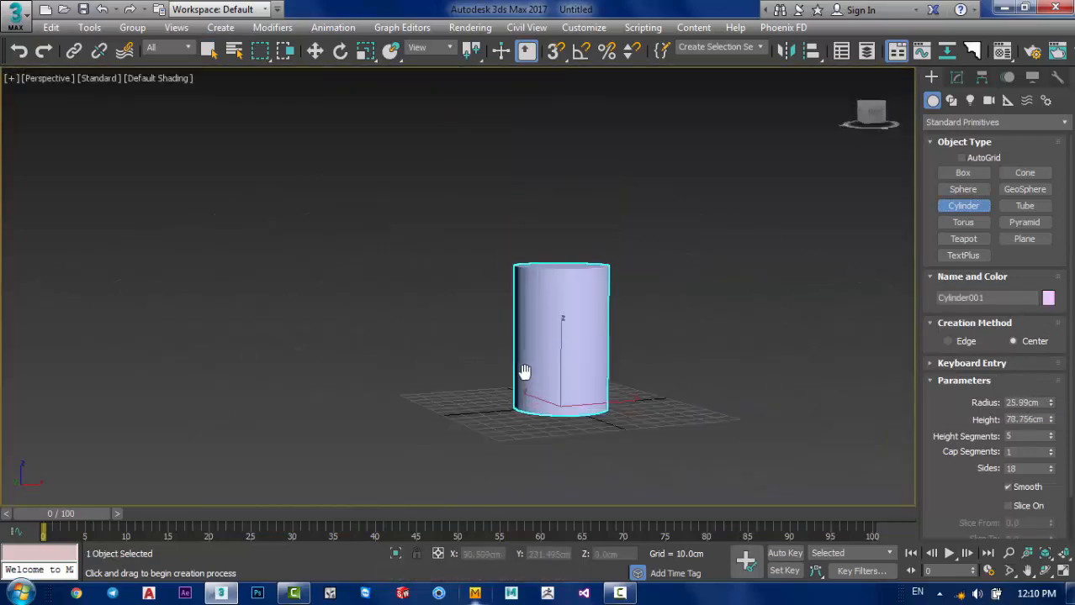
left_click(955, 76)
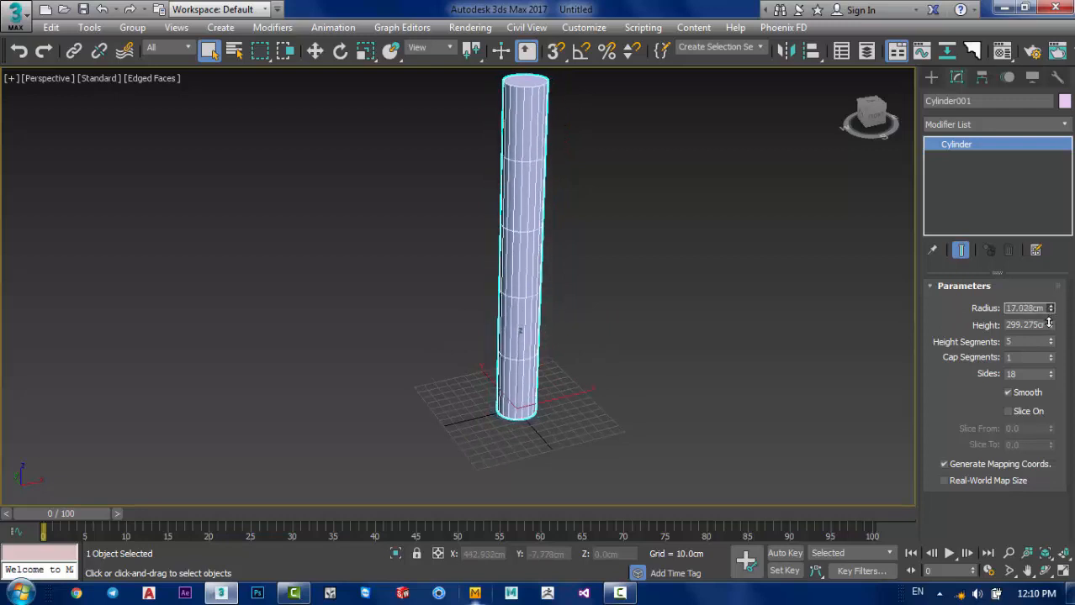
left_click_drag(1050, 304, 1050, 319)
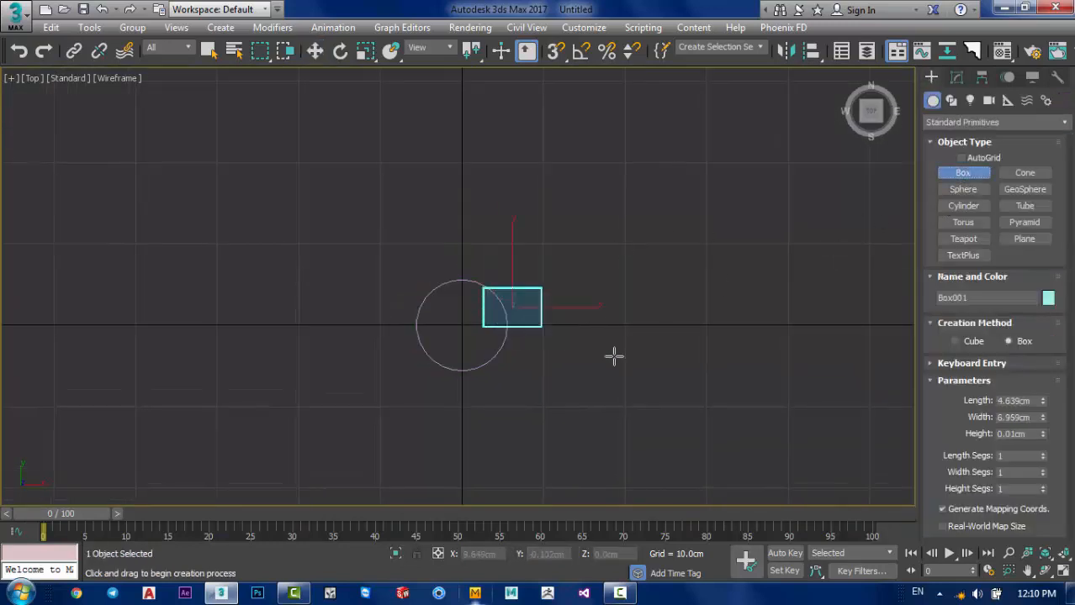
Step: Draw a long box step, make it 3 cm thick, and move it against the shaft's base
left_click_drag(543, 307, 833, 341)
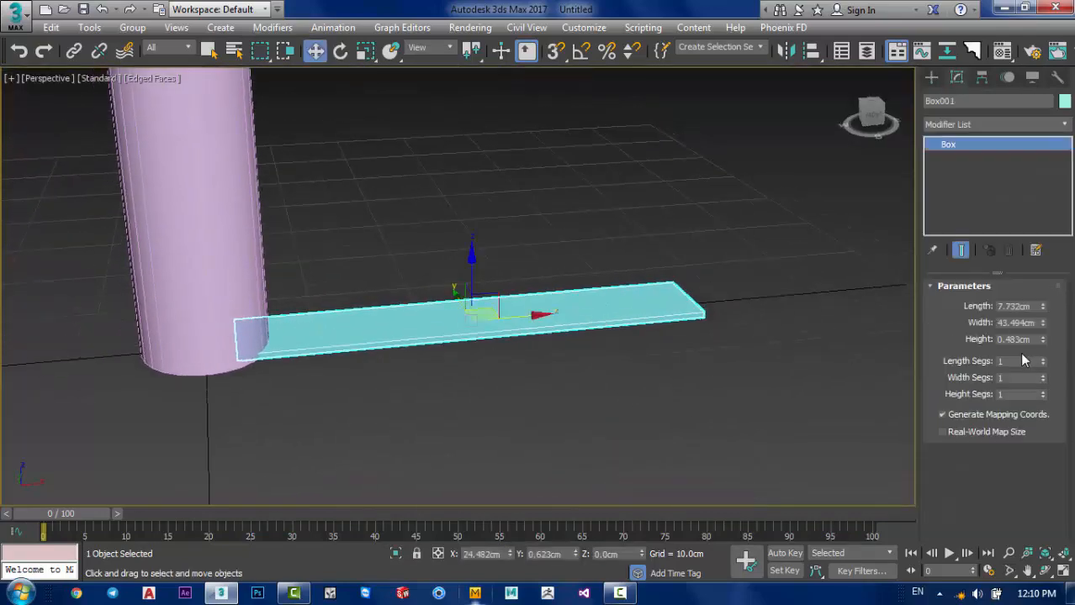
type("2.0cm")
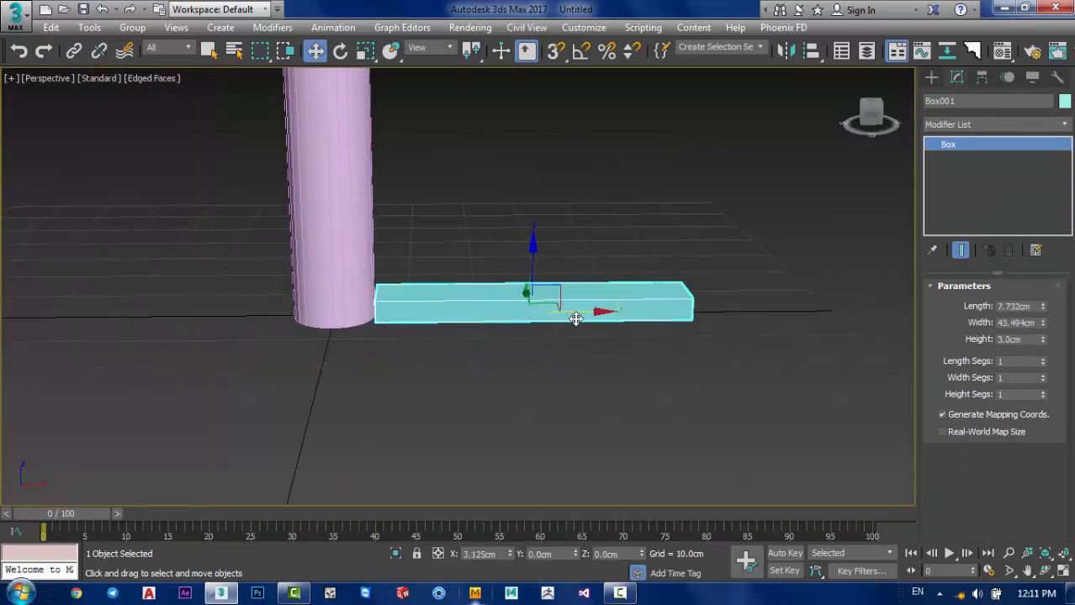
left_click_drag(576, 318, 595, 301)
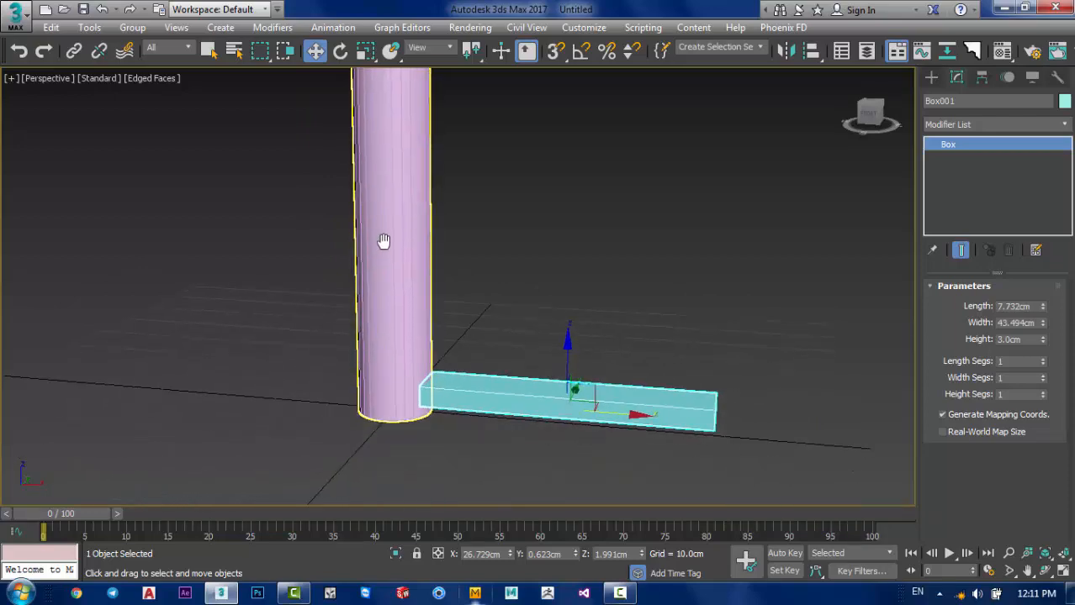
Step: Bring up the Hierarchy panel's Pivot options for the step box after briefly opening the Tools menu
left_click(89, 27)
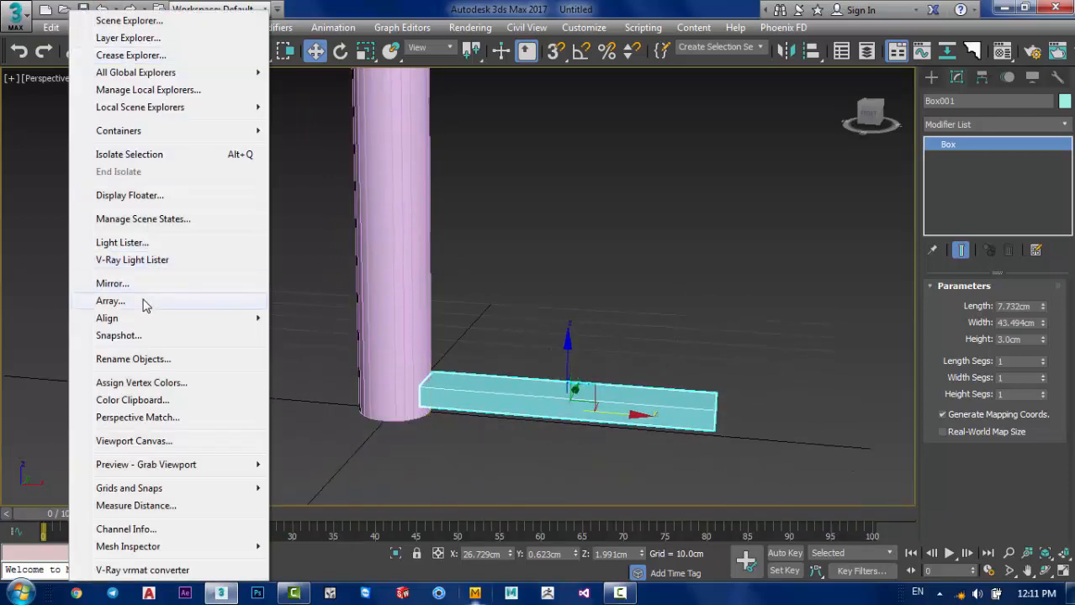
left_click(110, 301)
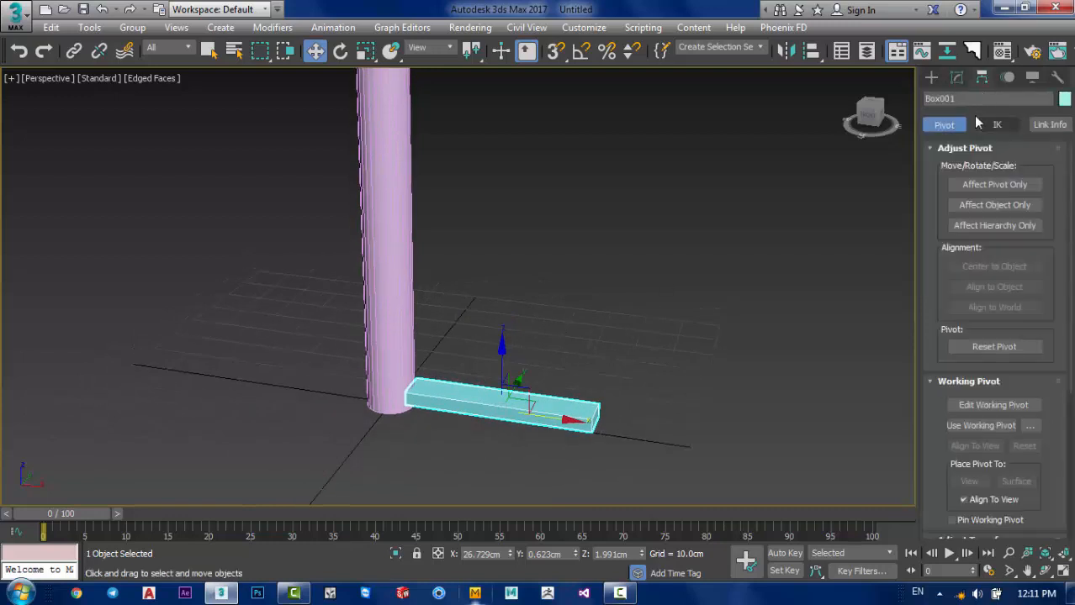
mouse_move(980, 78)
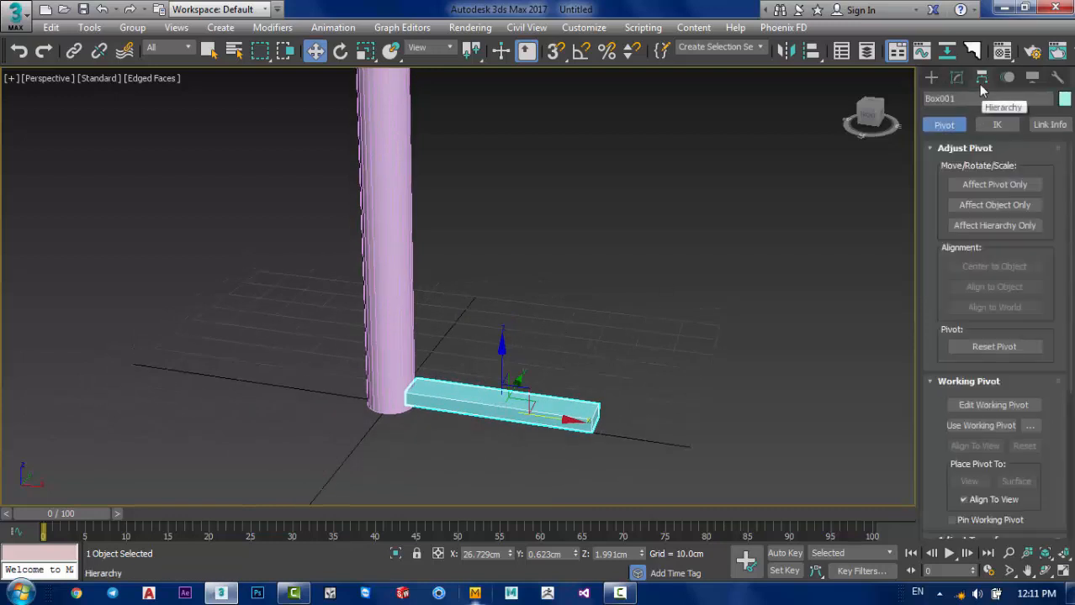
Step: Enable Affect Pivot Only and align the pivot to the cylinder's center, excluding Z Position
left_click(994, 184)
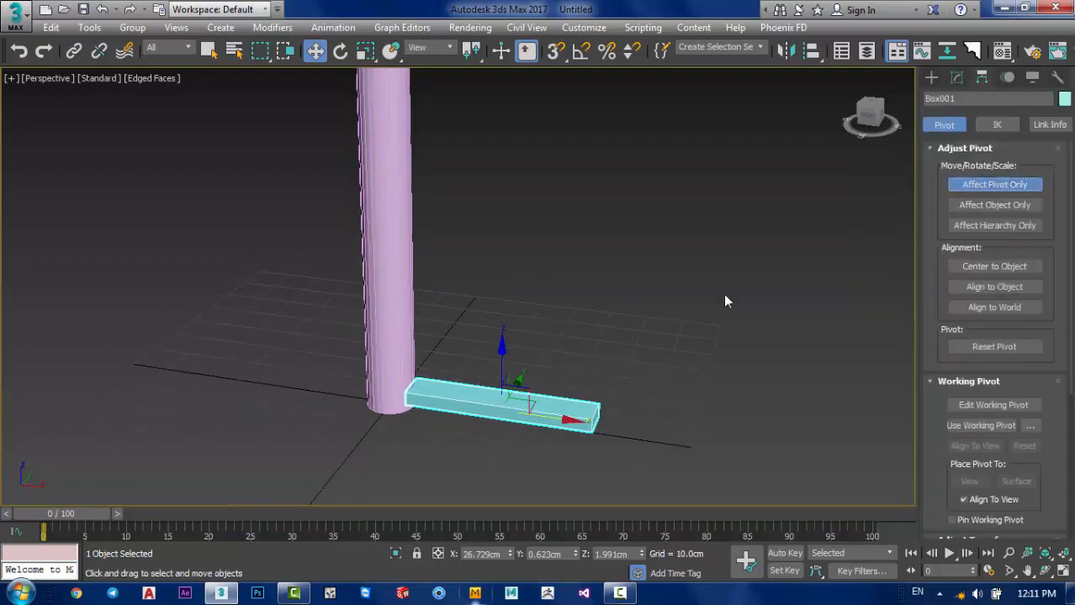
left_click(788, 51)
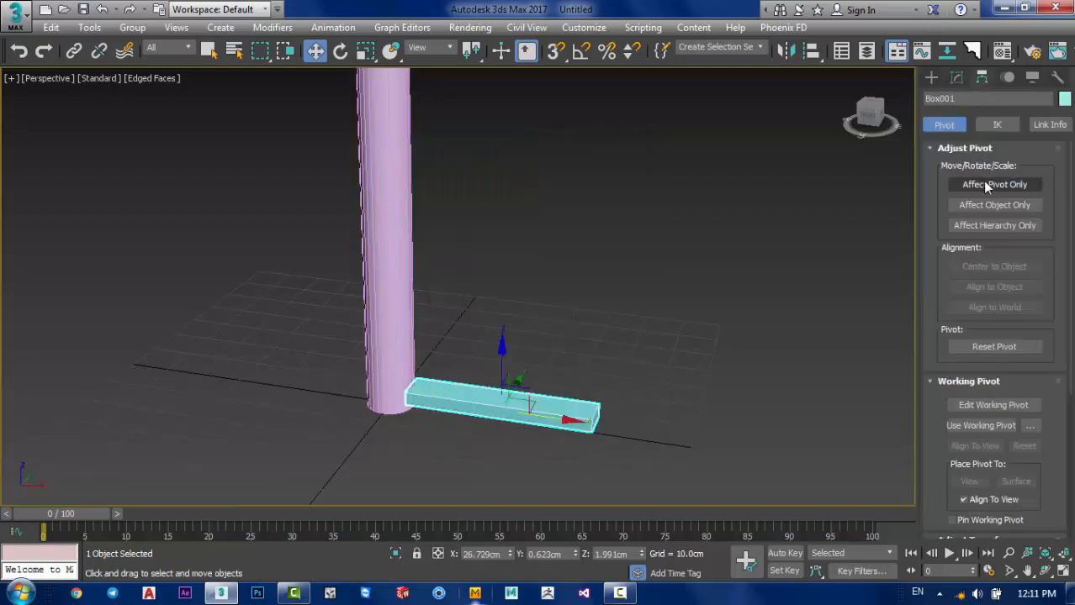
left_click(994, 184)
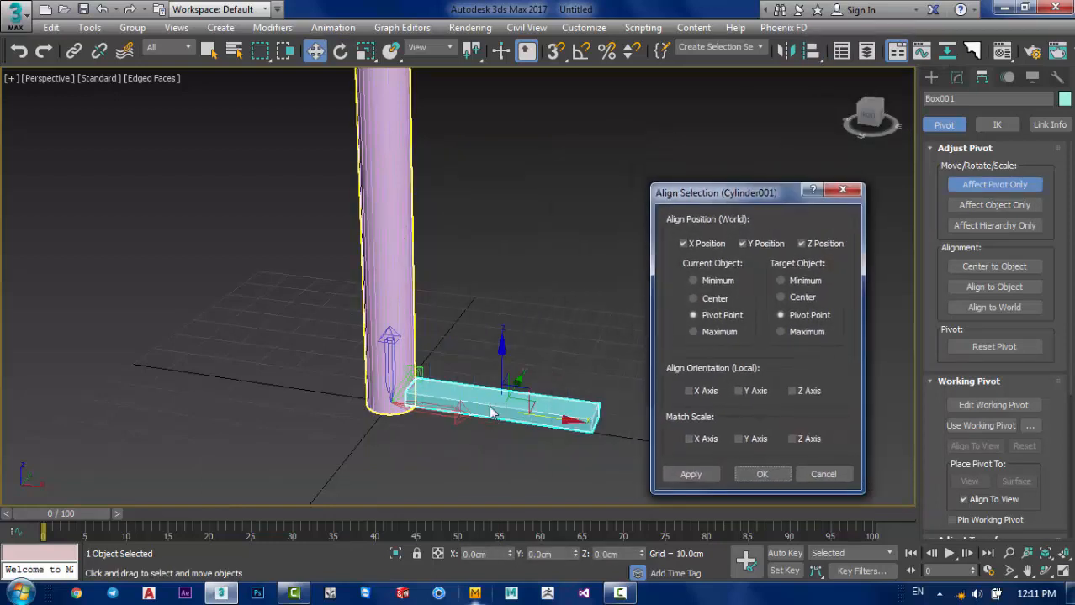
left_click(779, 314)
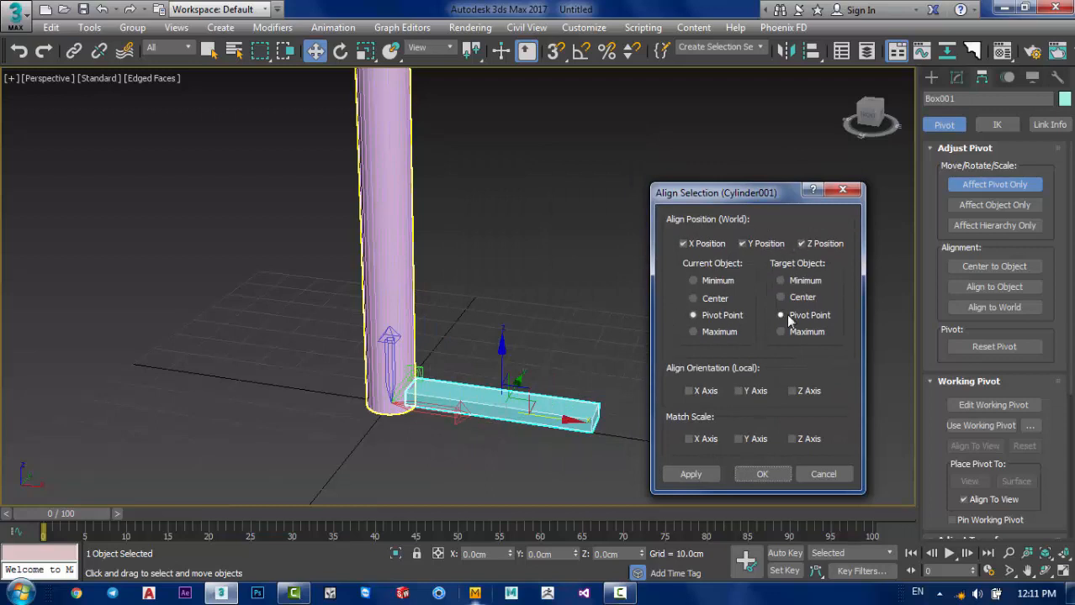
left_click(781, 296)
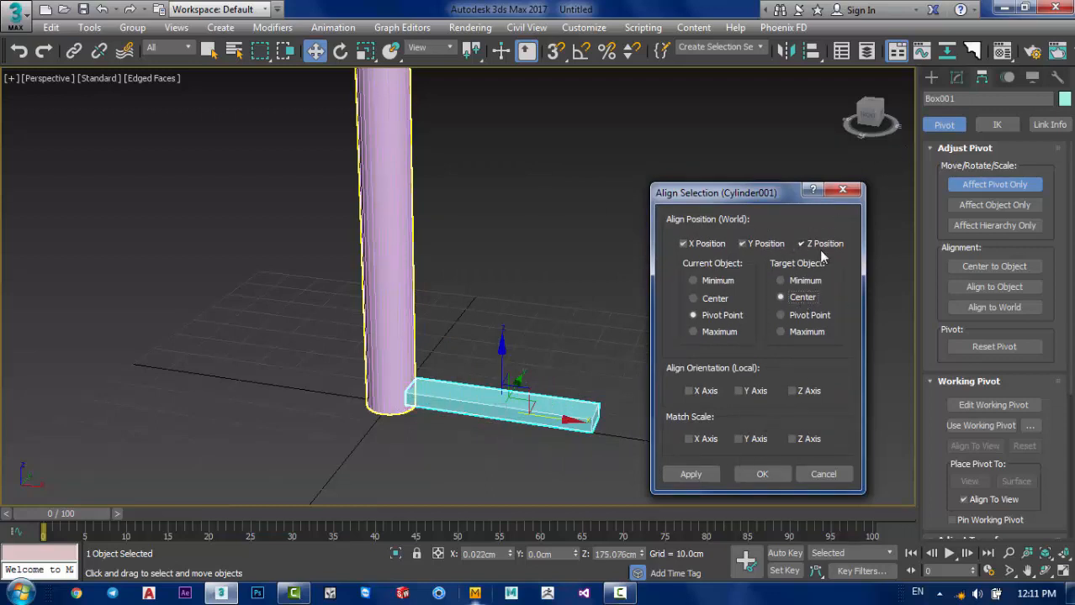
left_click(800, 243)
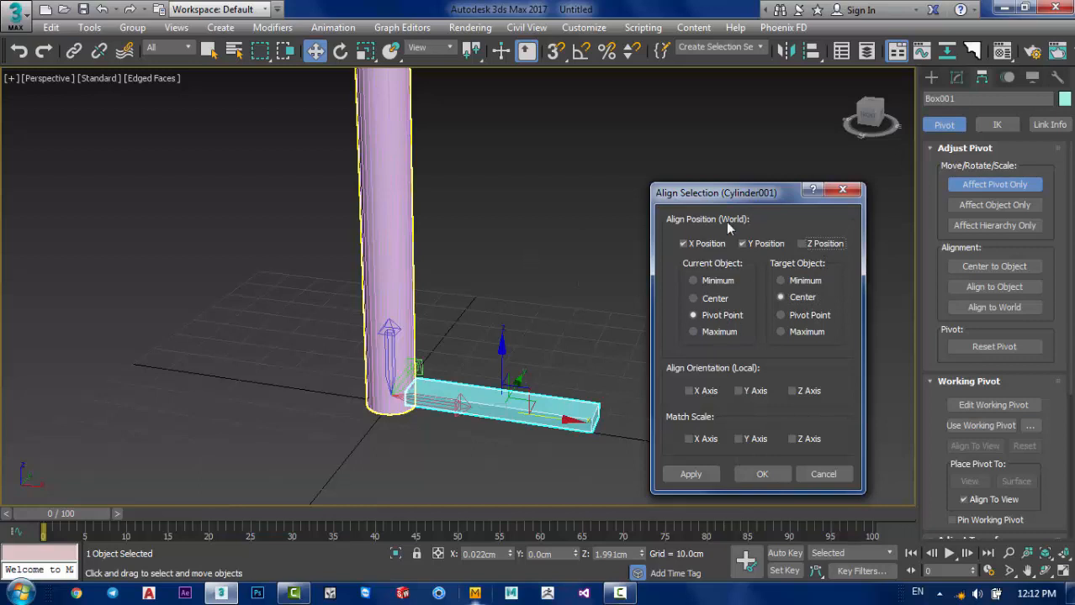
Step: Confirm the alignment, moving the step's pivot to the shaft centre
left_click(683, 243)
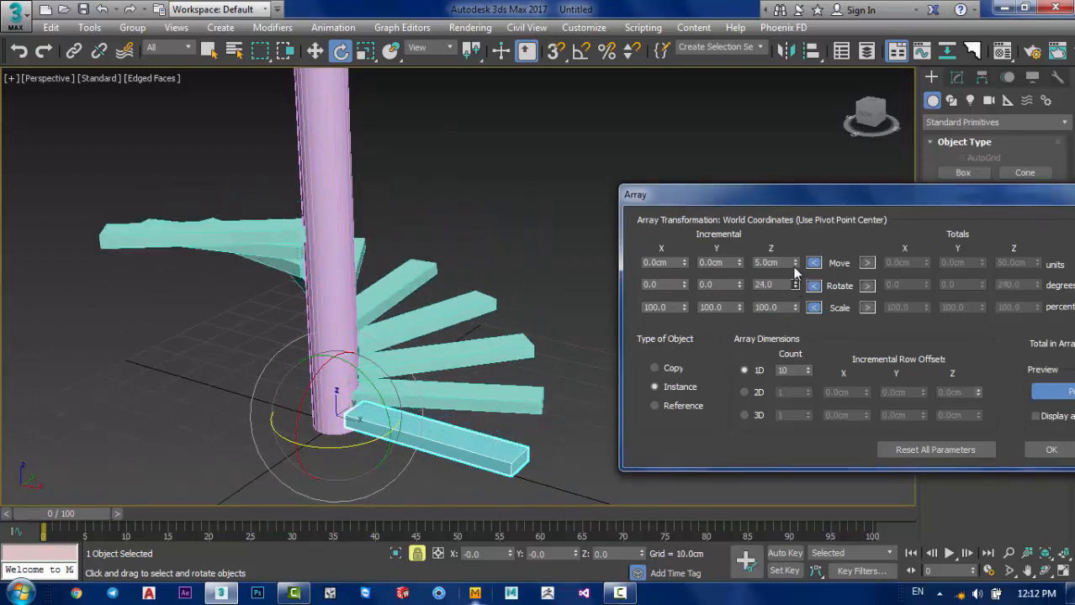
Step: Set the array Rotate Z to 10° after trying 20, 15, 7, 9, and raise Count to 69
left_click(794, 281)
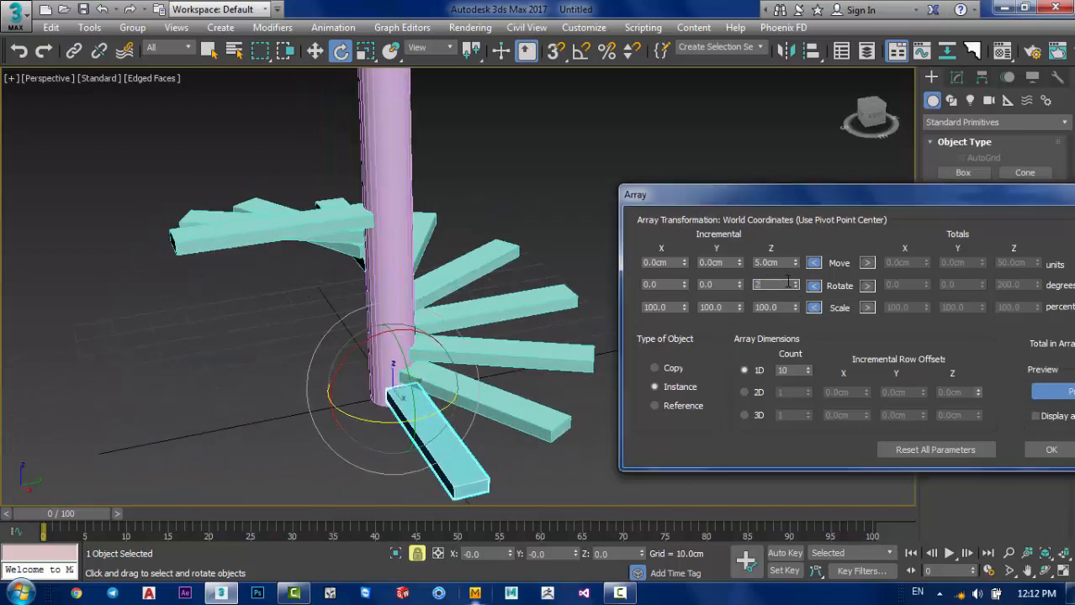
type("20.0")
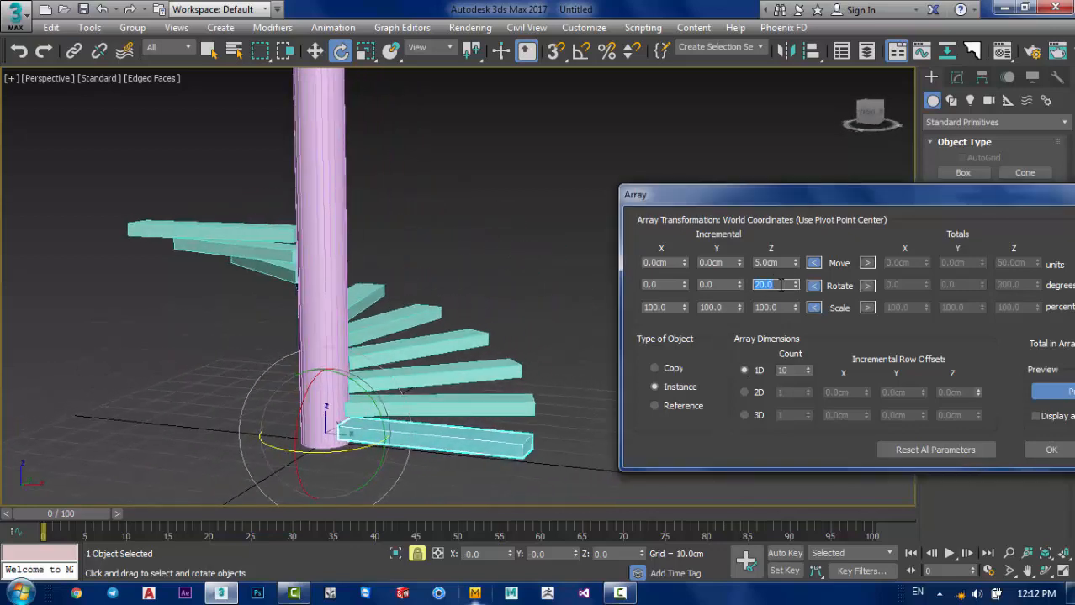
type("15.0")
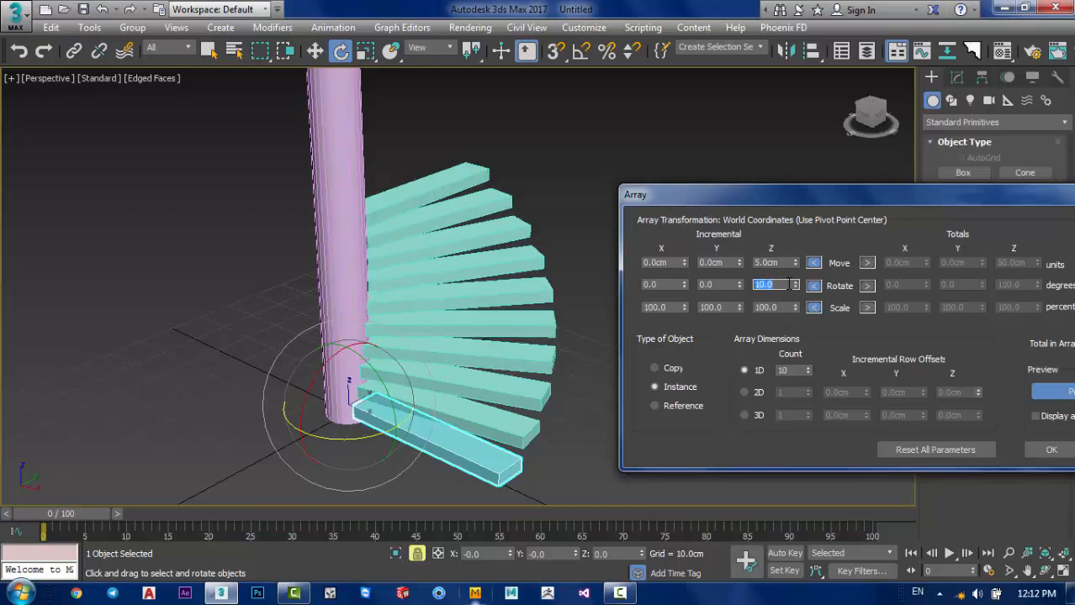
type("7.0")
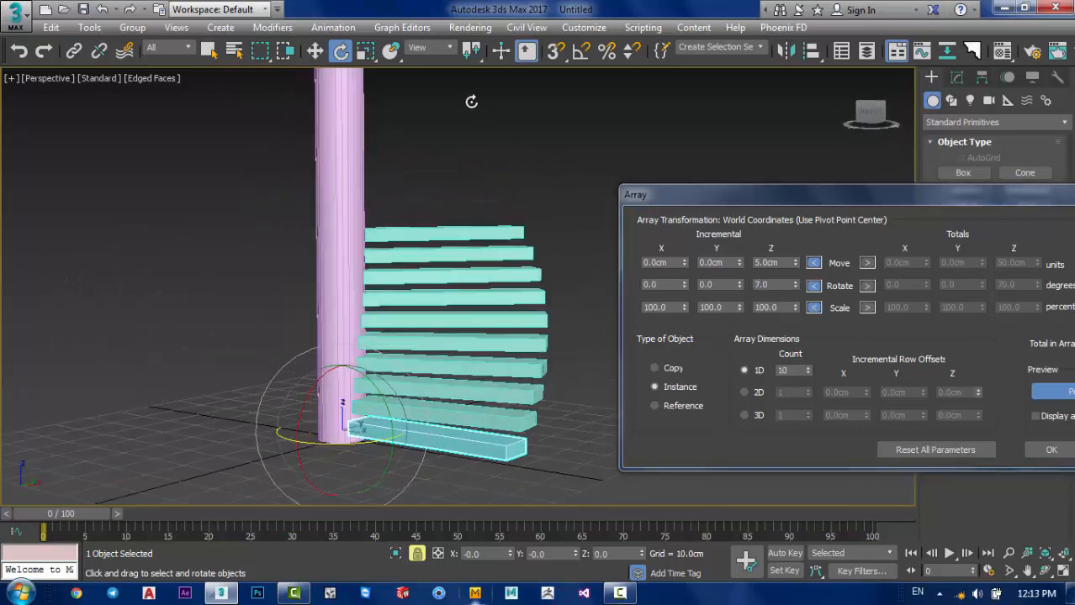
type("9.0")
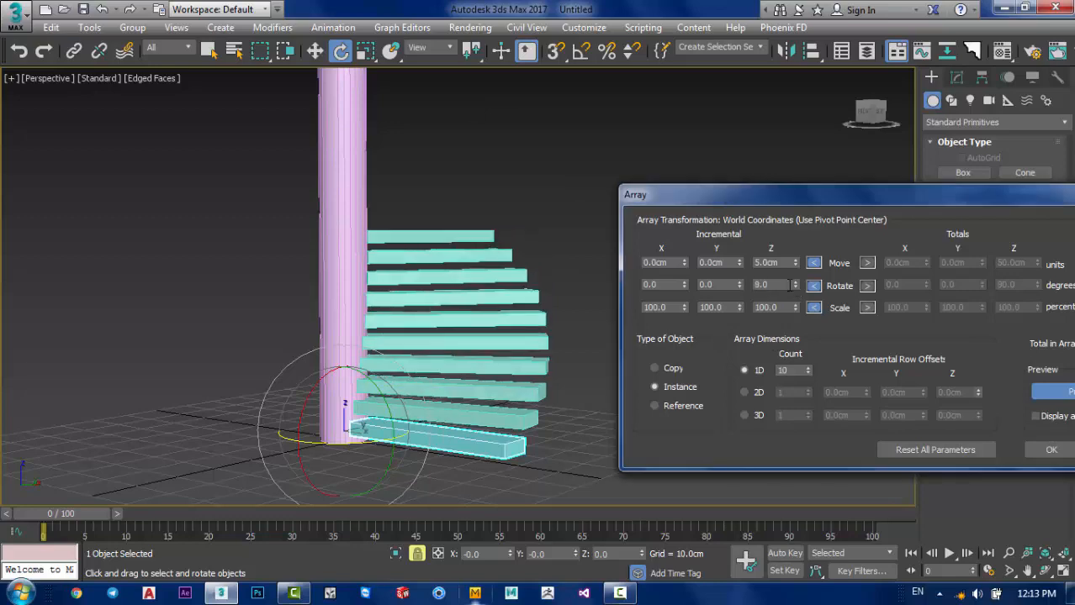
left_click(793, 283)
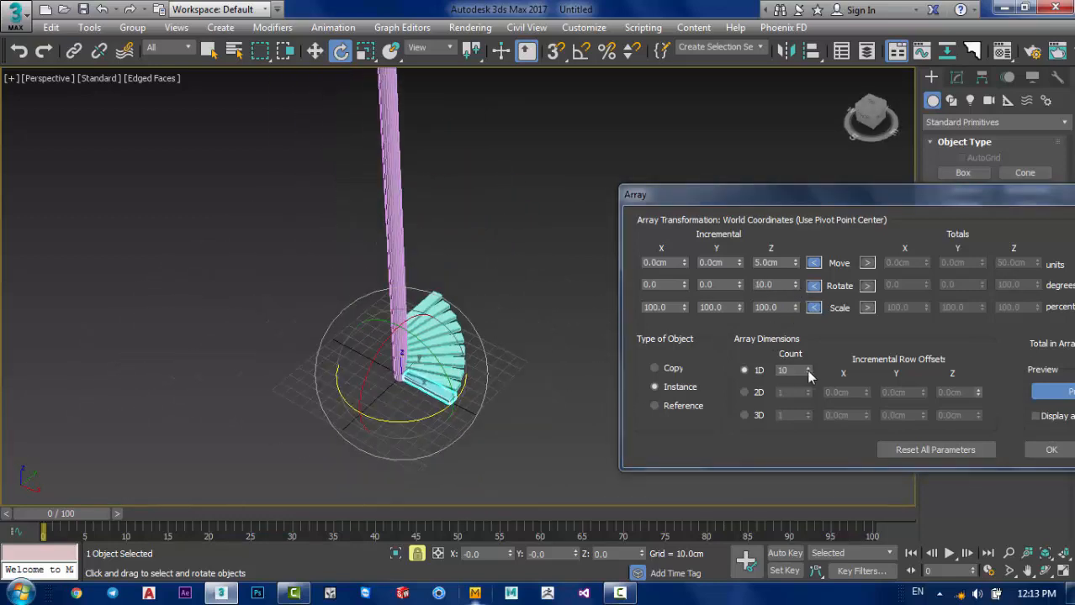
left_click(807, 368)
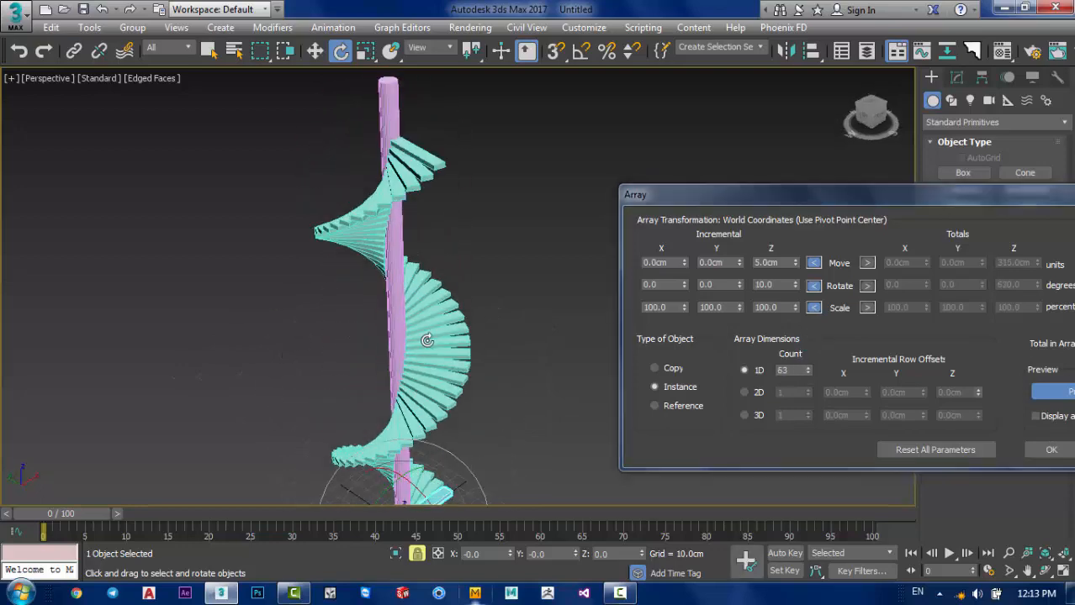
left_click(806, 368)
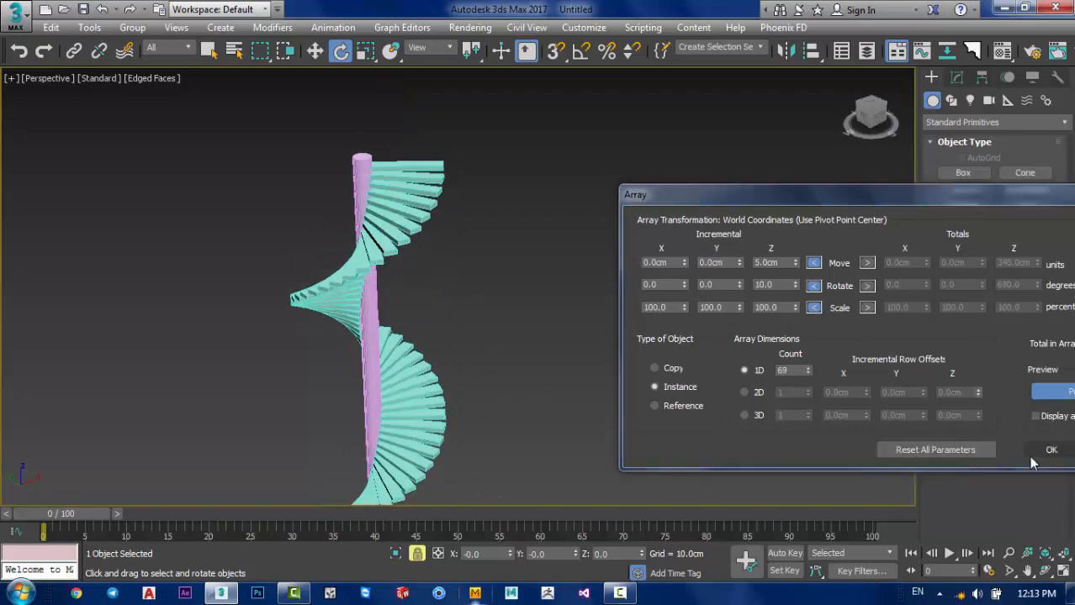
Step: Commit the 69-step array and deselect to view the finished spiral staircase
left_click(1050, 450)
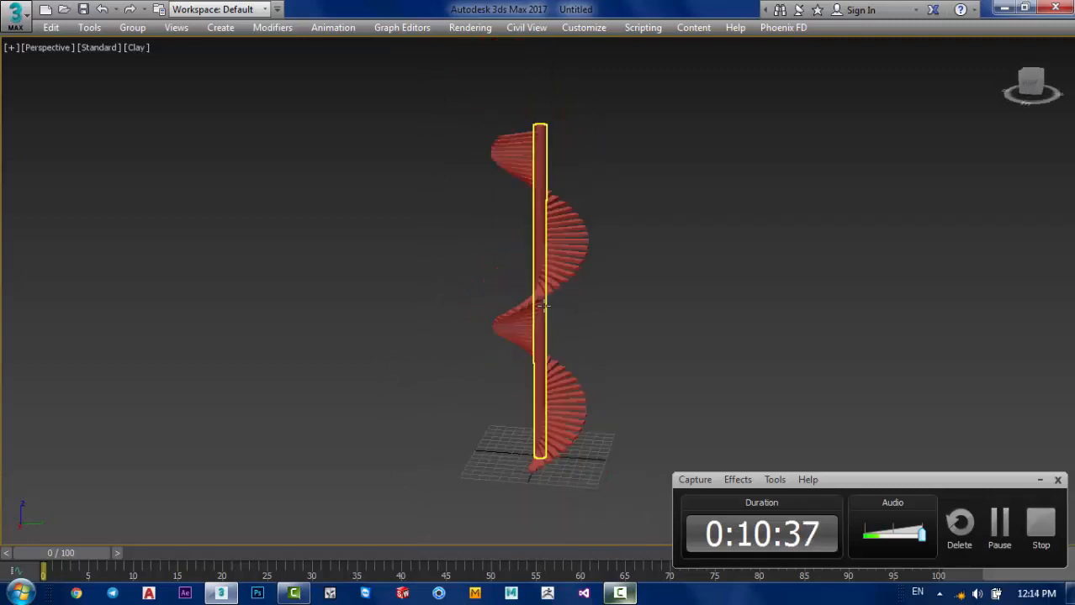
left_click(595, 222)
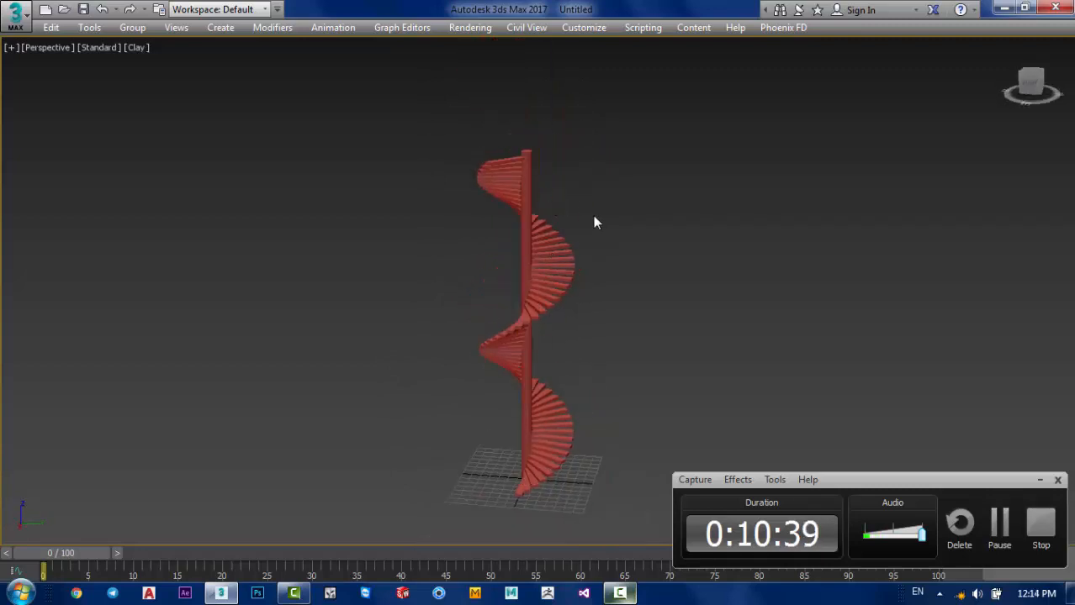